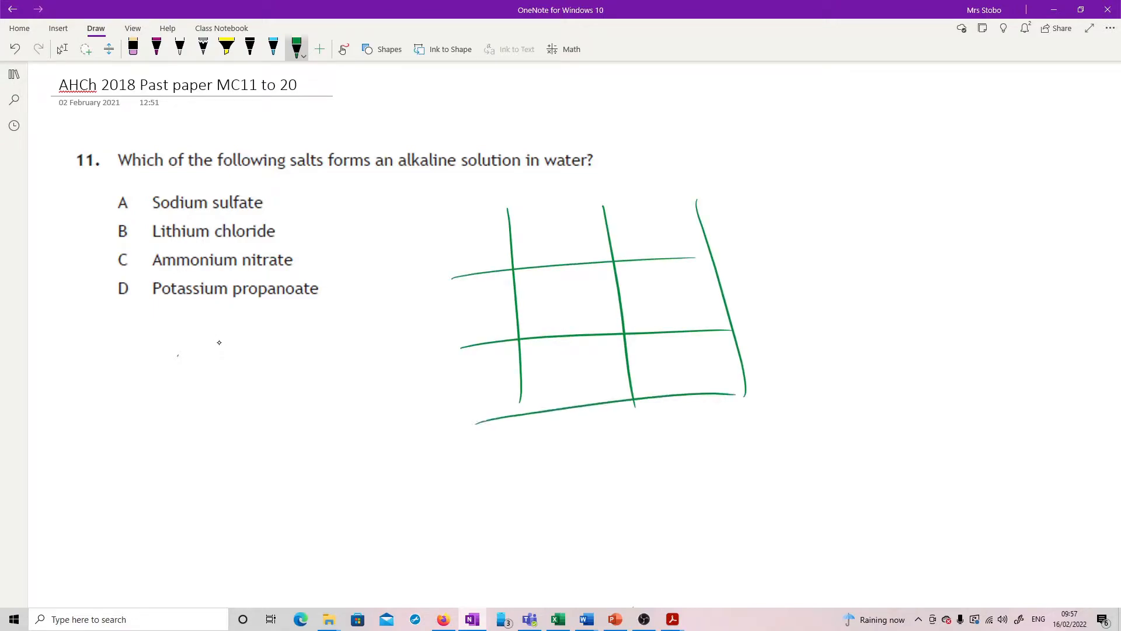
# - Draw the green strong/weak acid–base grid with >7 and ? entries, circling the >7 cell
pyautogui.moveTo(547, 193); pyautogui.dragTo(615, 185)
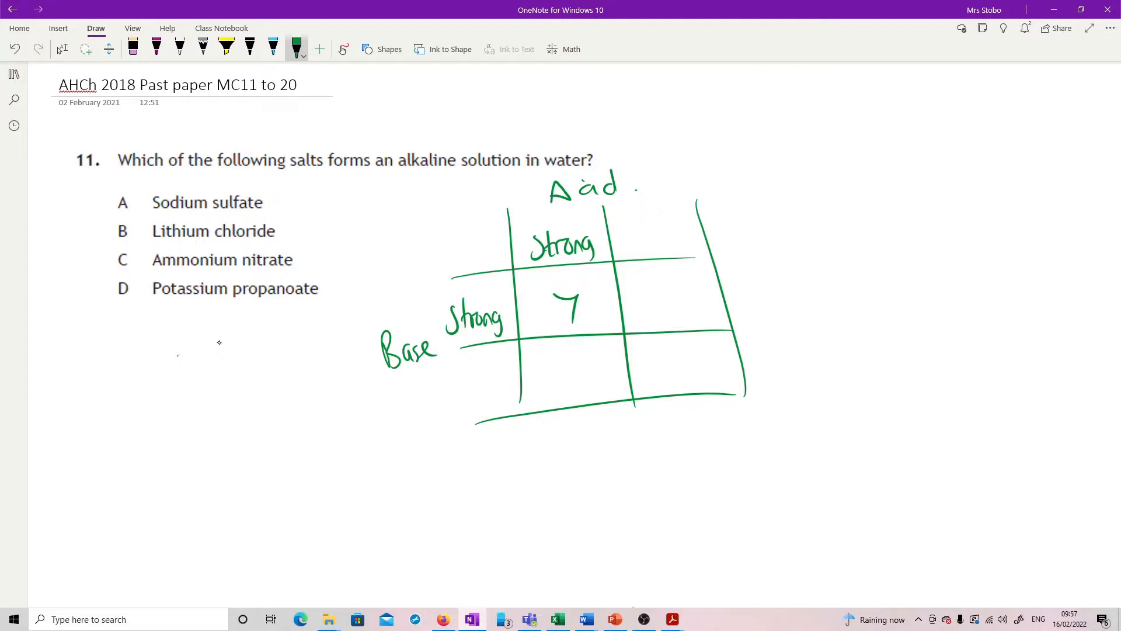
pyautogui.moveTo(629, 243); pyautogui.dragTo(690, 232)
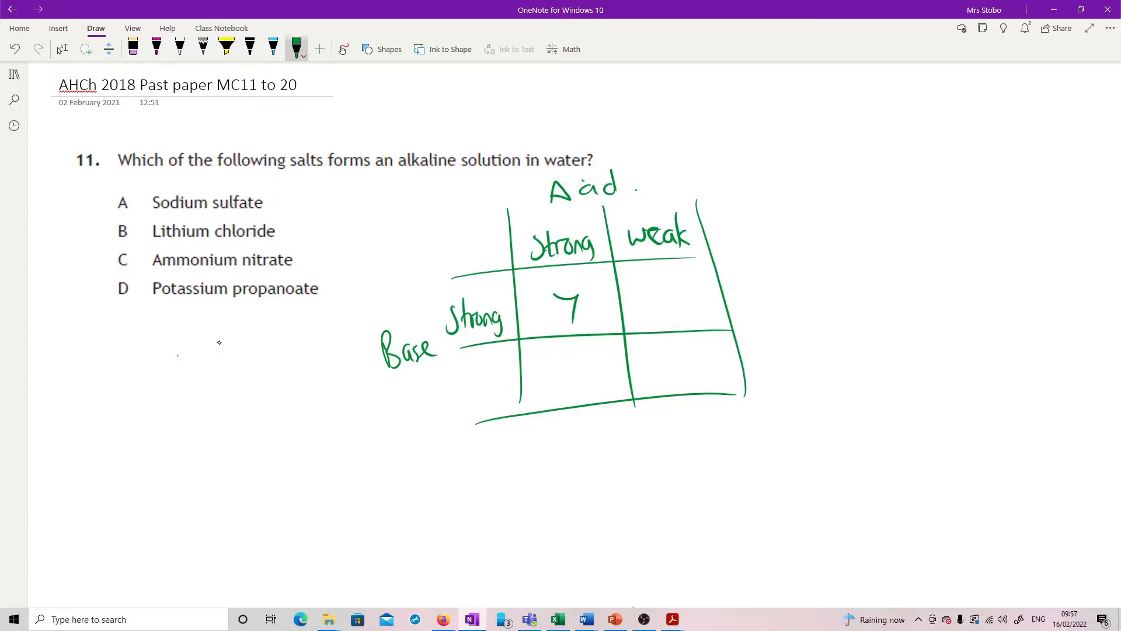
pyautogui.moveTo(640, 286); pyautogui.dragTo(668, 311)
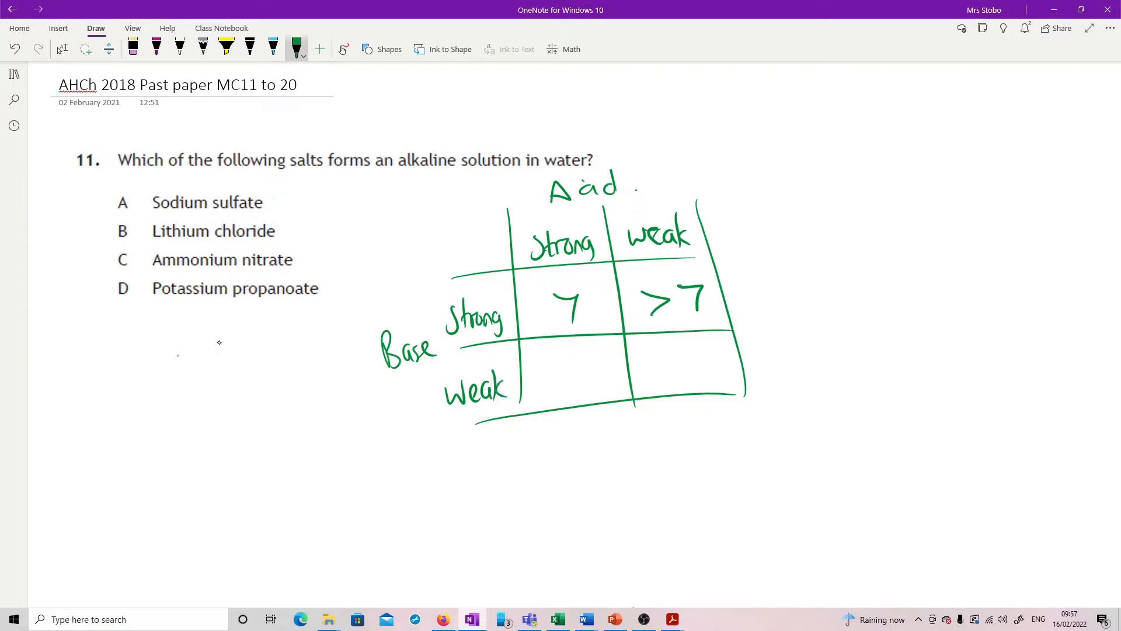
pyautogui.moveTo(542, 382); pyautogui.dragTo(559, 368)
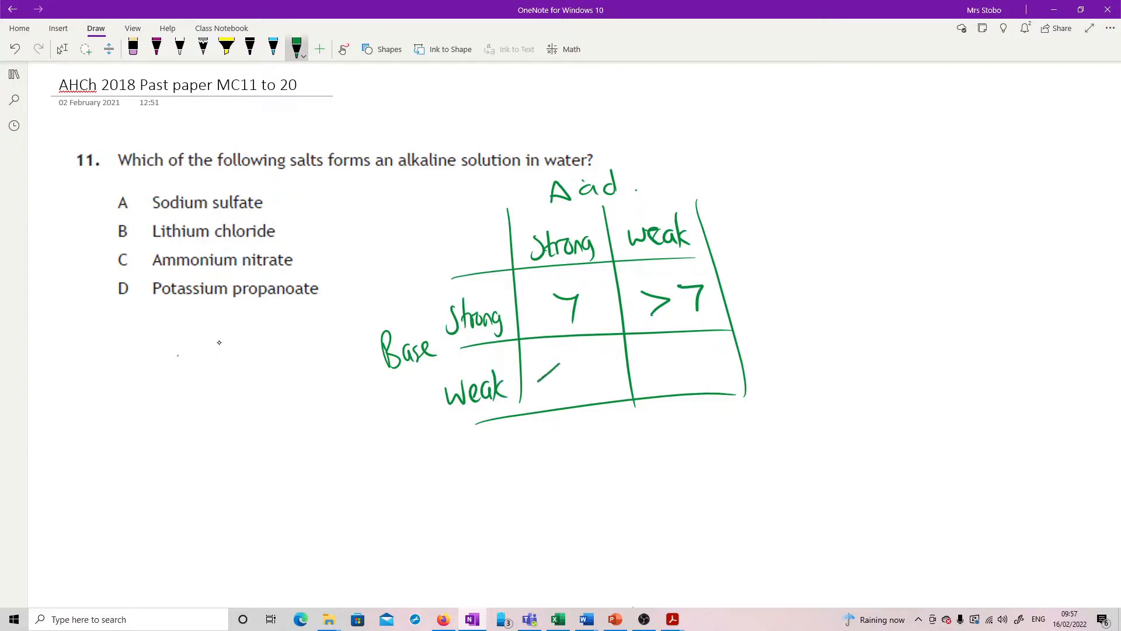
pyautogui.moveTo(544, 375); pyautogui.dragTo(601, 365)
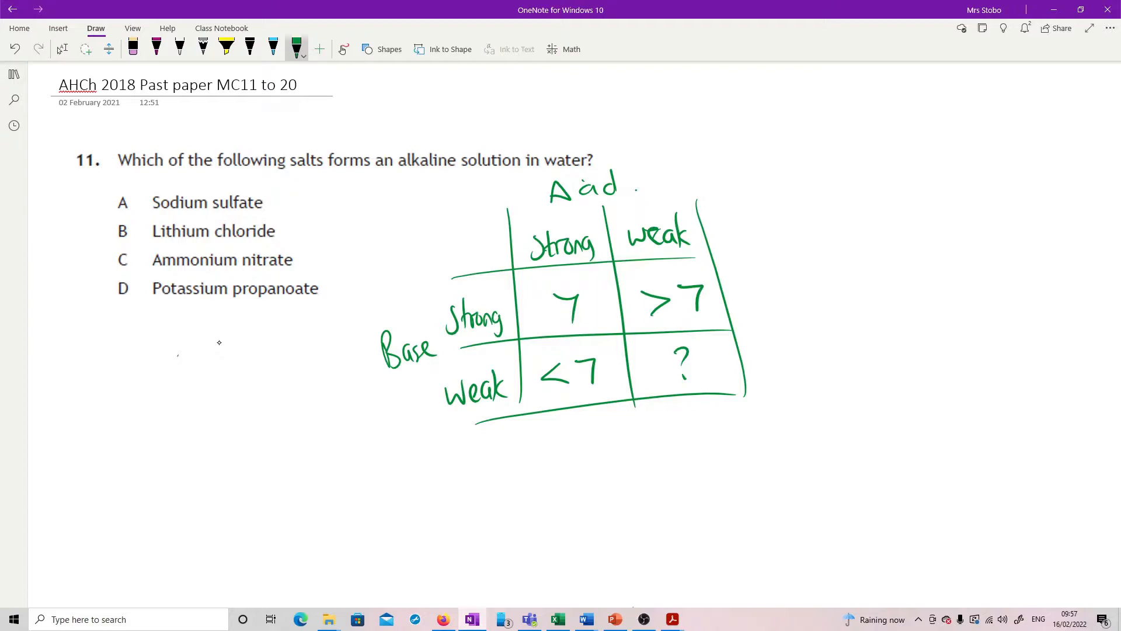
pyautogui.moveTo(401, 171); pyautogui.dragTo(475, 169)
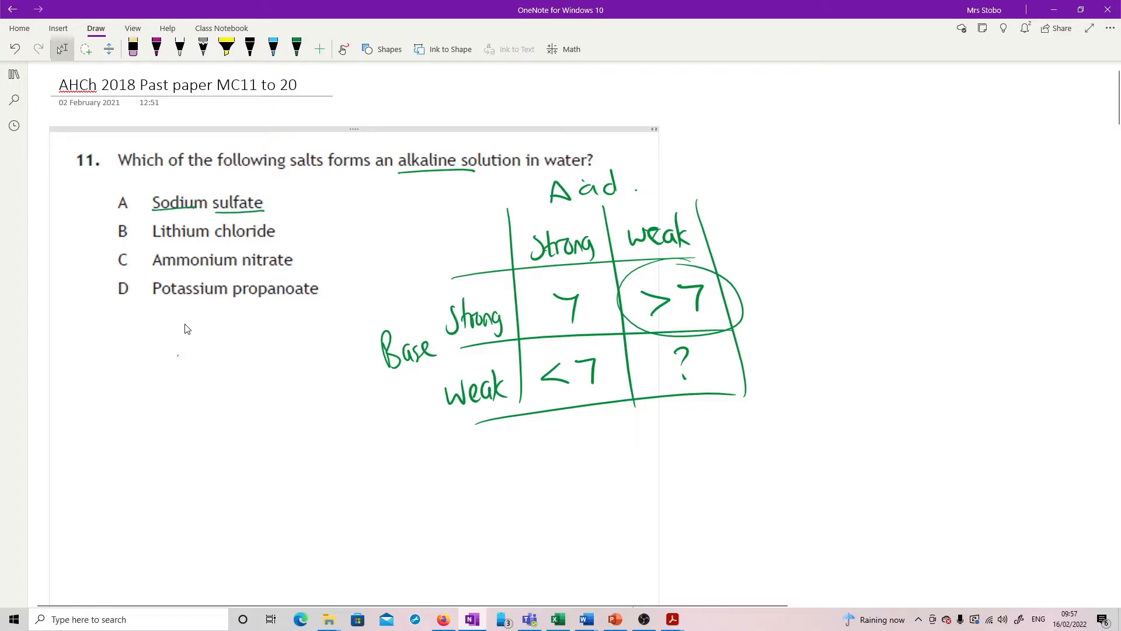
# - Underline lithium chloride, cross out options A–C and circle D
pyautogui.moveTo(117, 194); pyautogui.dragTo(132, 216)
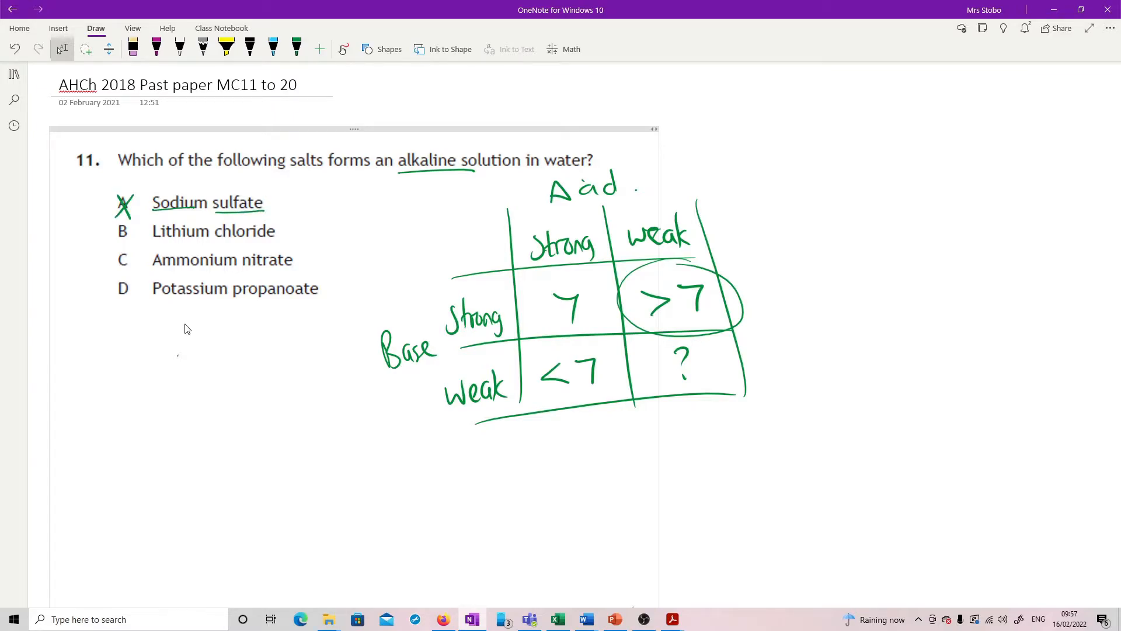
pyautogui.moveTo(152, 241); pyautogui.dragTo(275, 240)
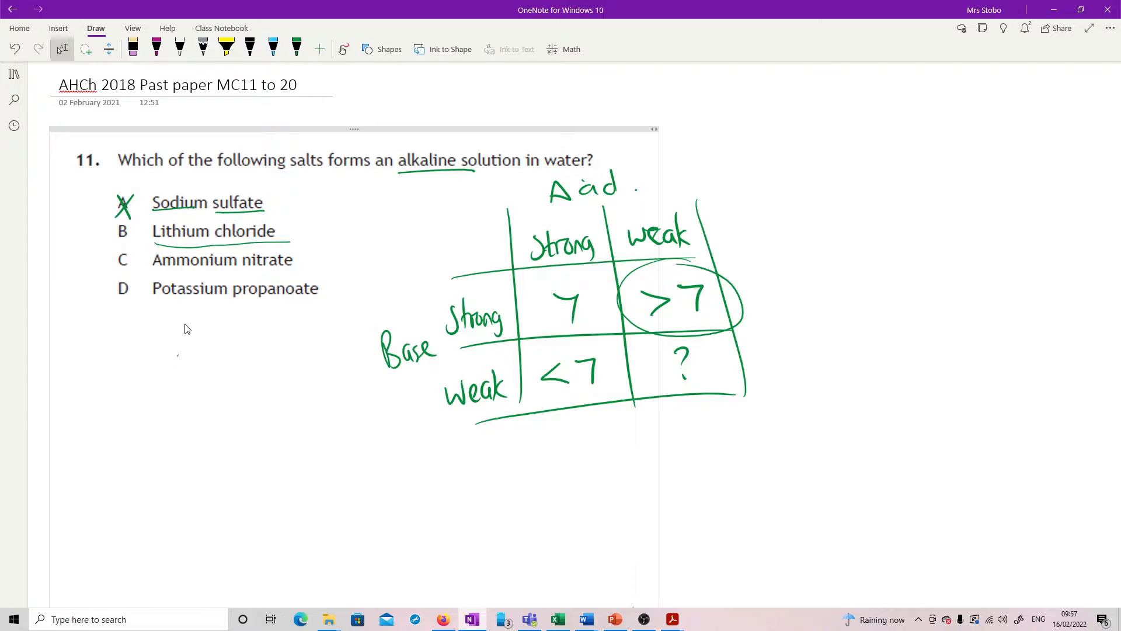
pyautogui.moveTo(114, 224); pyautogui.dragTo(132, 246)
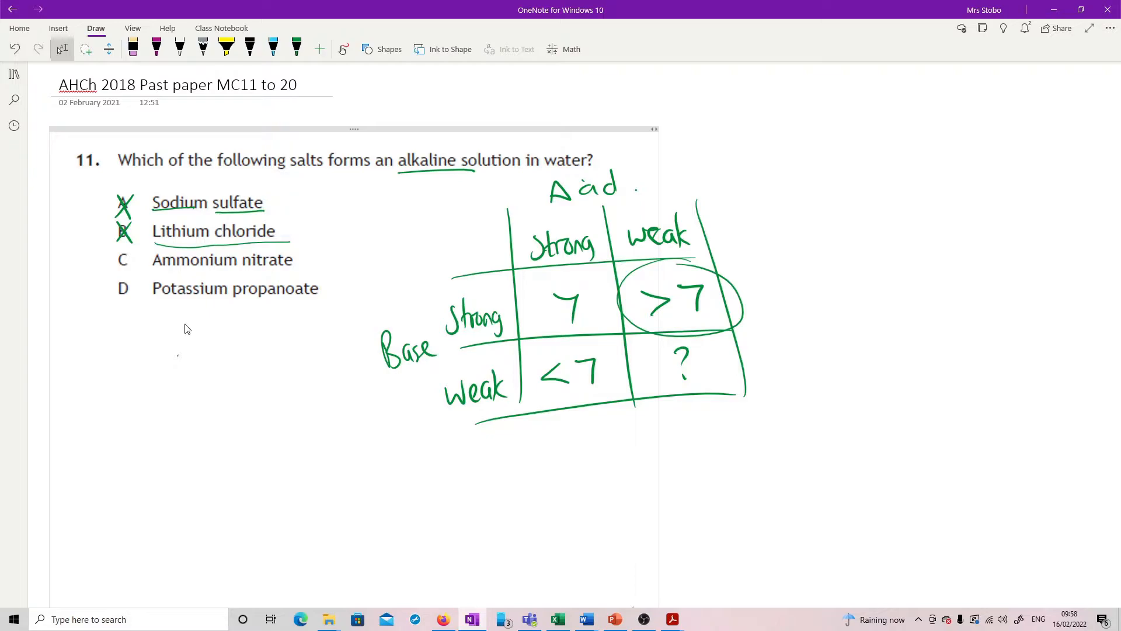
pyautogui.moveTo(114, 252); pyautogui.dragTo(132, 268)
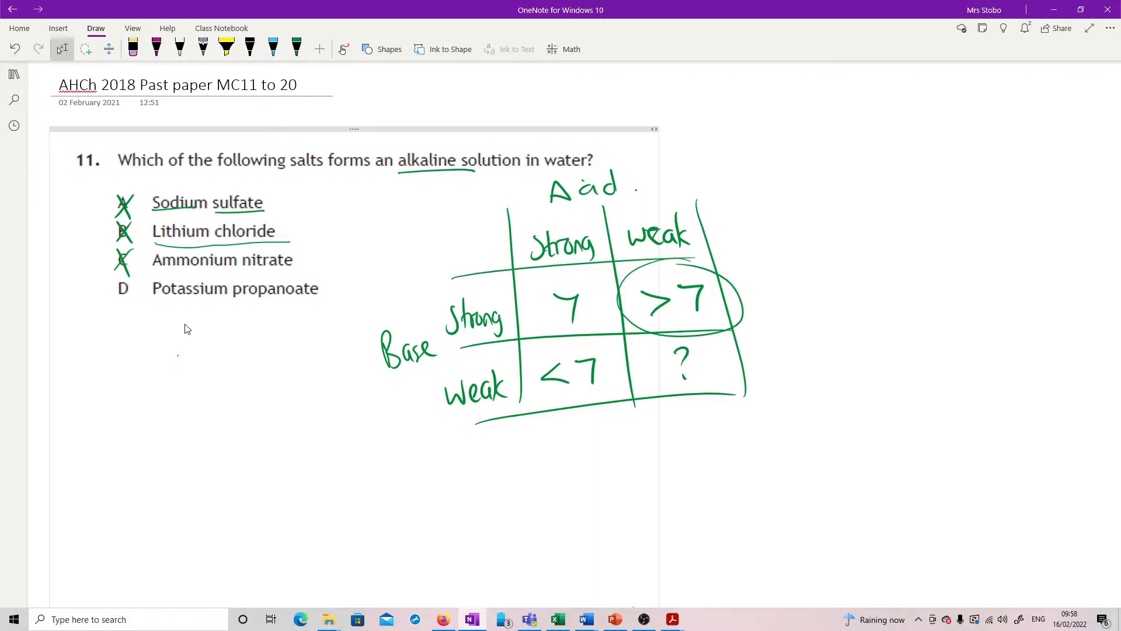
pyautogui.moveTo(107, 286); pyautogui.dragTo(139, 301)
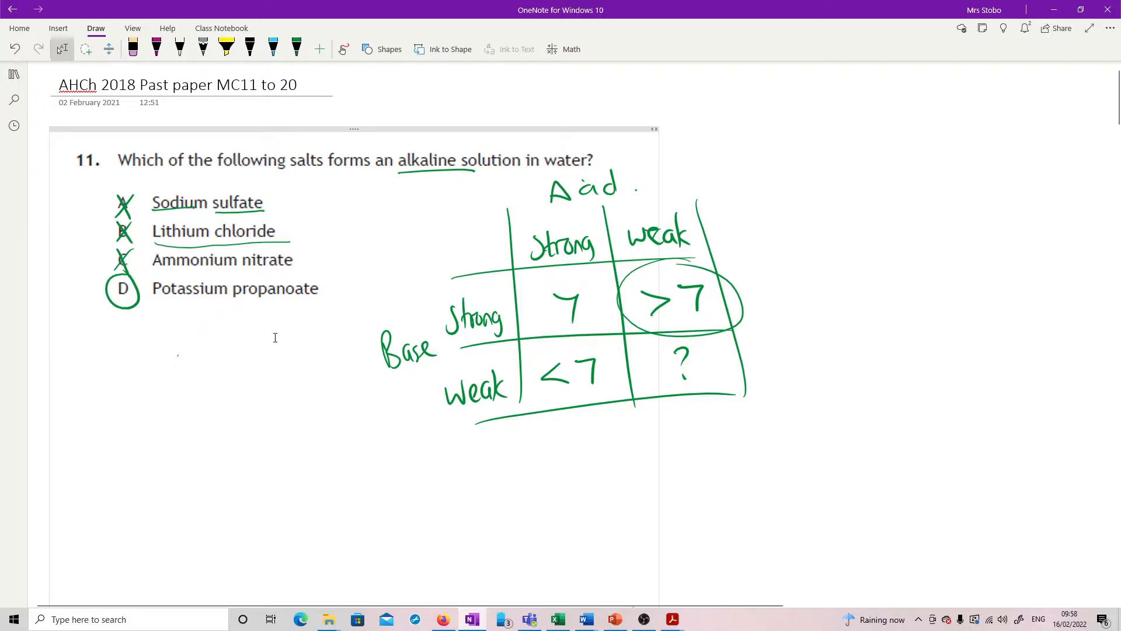
# - Write the green buffer note under question 12: weak acid + salt, weak base + salt
pyautogui.scroll(-3)
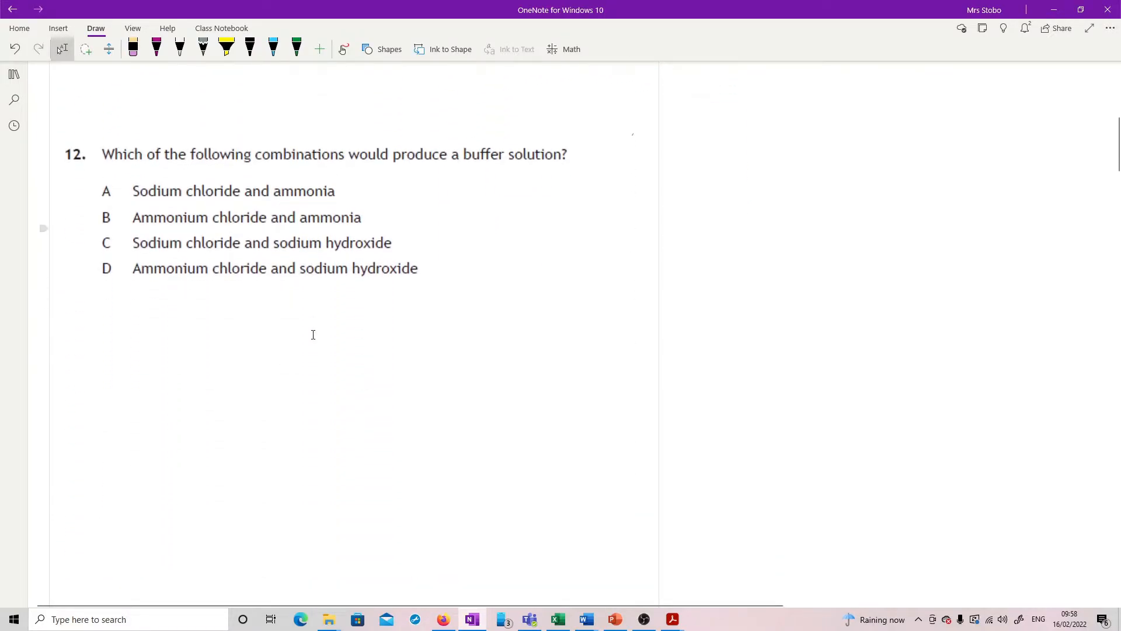
pyautogui.click(296, 49)
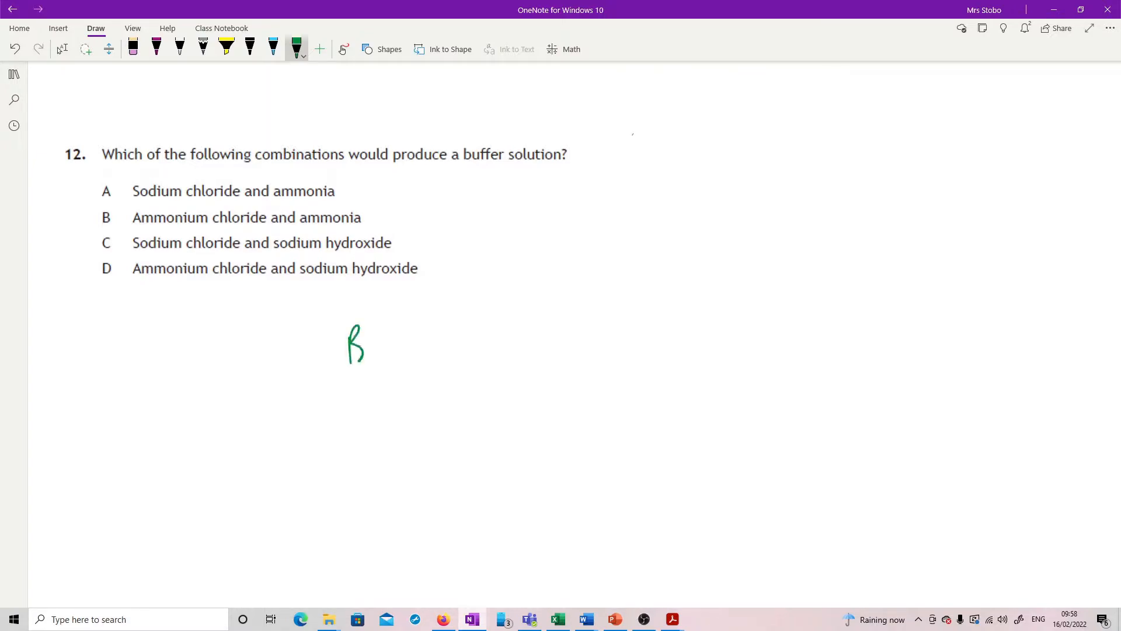
pyautogui.moveTo(365, 351); pyautogui.dragTo(422, 364)
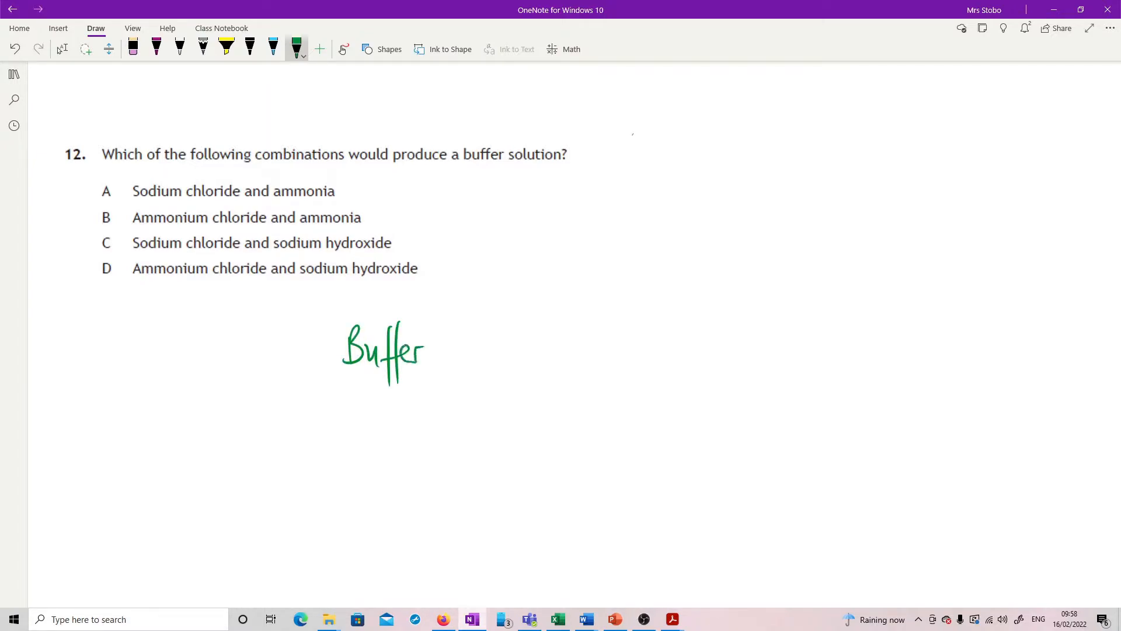
pyautogui.moveTo(443, 350); pyautogui.dragTo(544, 350)
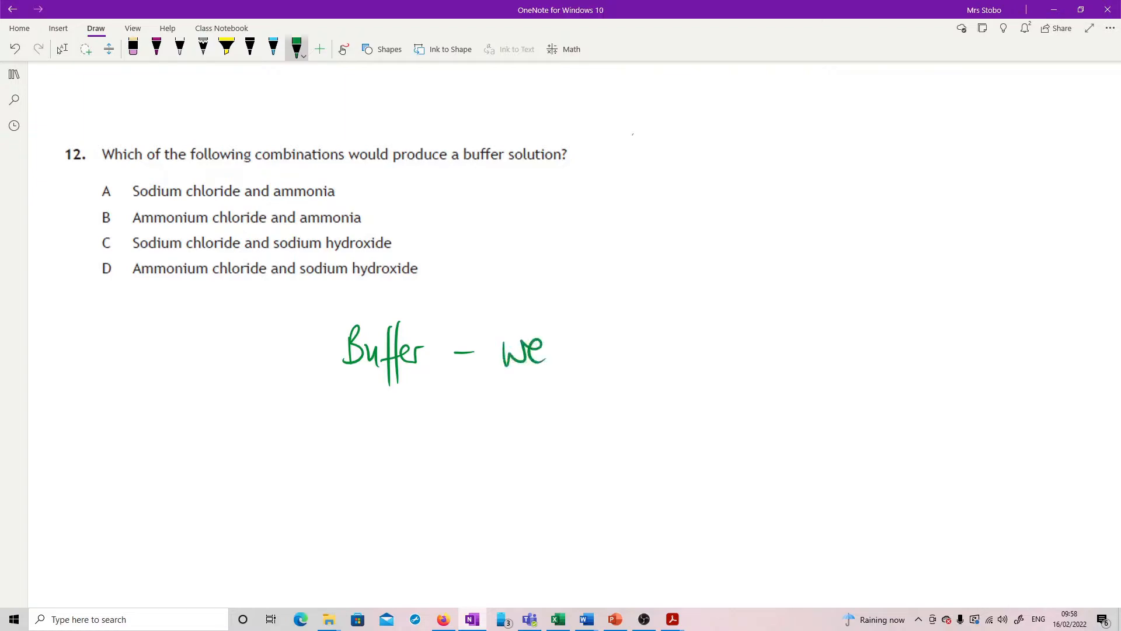
pyautogui.moveTo(504, 350); pyautogui.dragTo(662, 351)
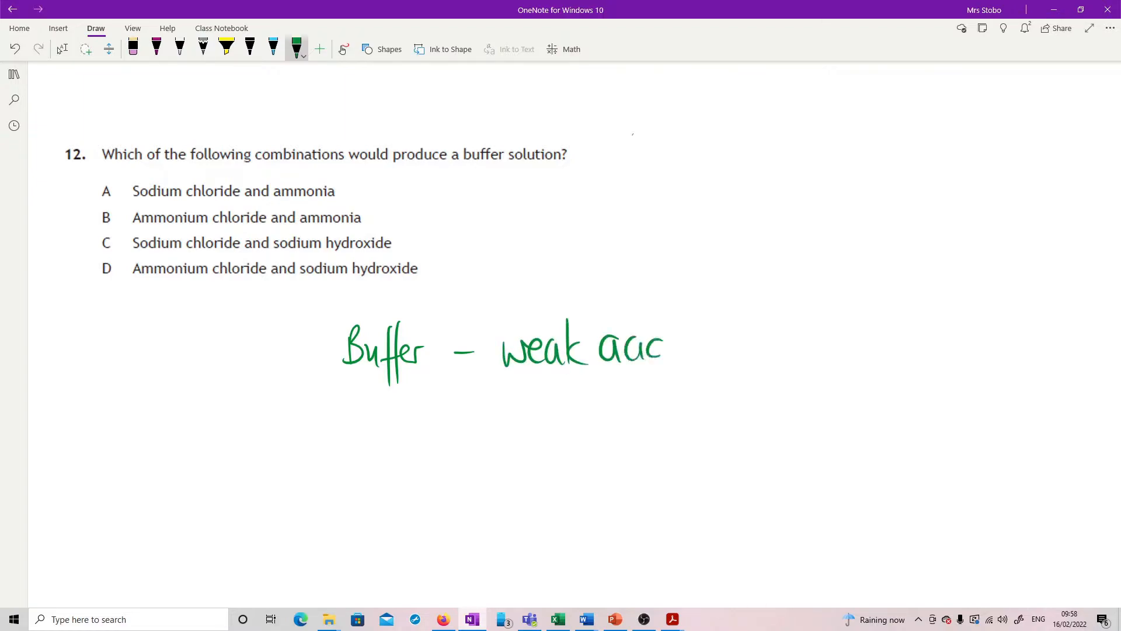
pyautogui.moveTo(676, 351); pyautogui.dragTo(787, 351)
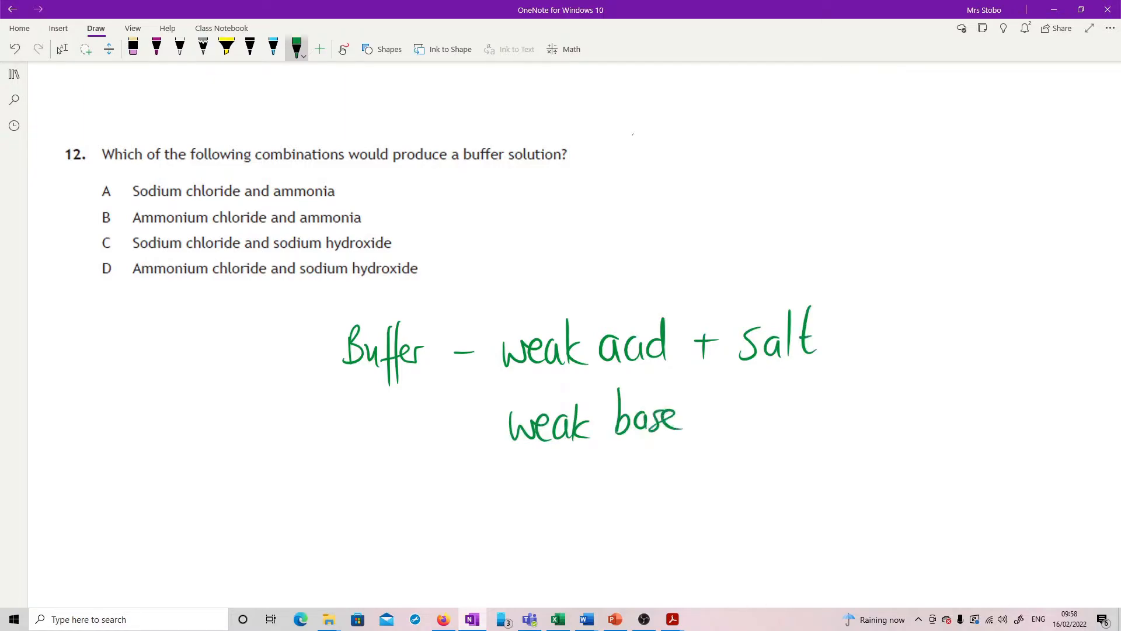
pyautogui.moveTo(701, 414); pyautogui.dragTo(794, 415)
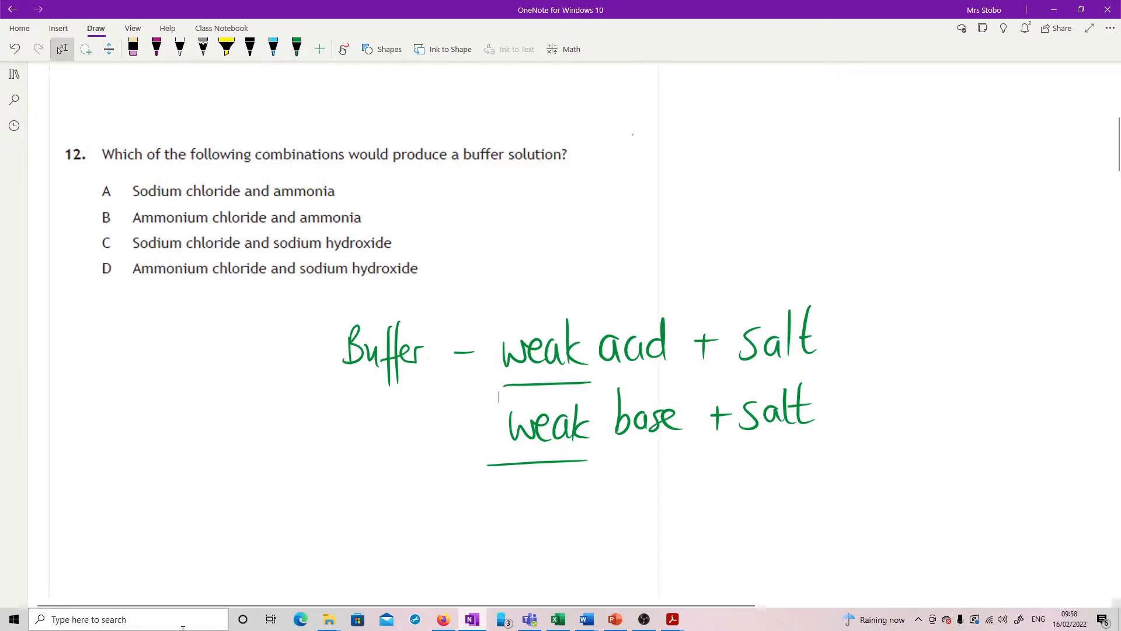
# - Underline ammonia in options A and B, cross out C and D, and circle B
pyautogui.click(296, 49)
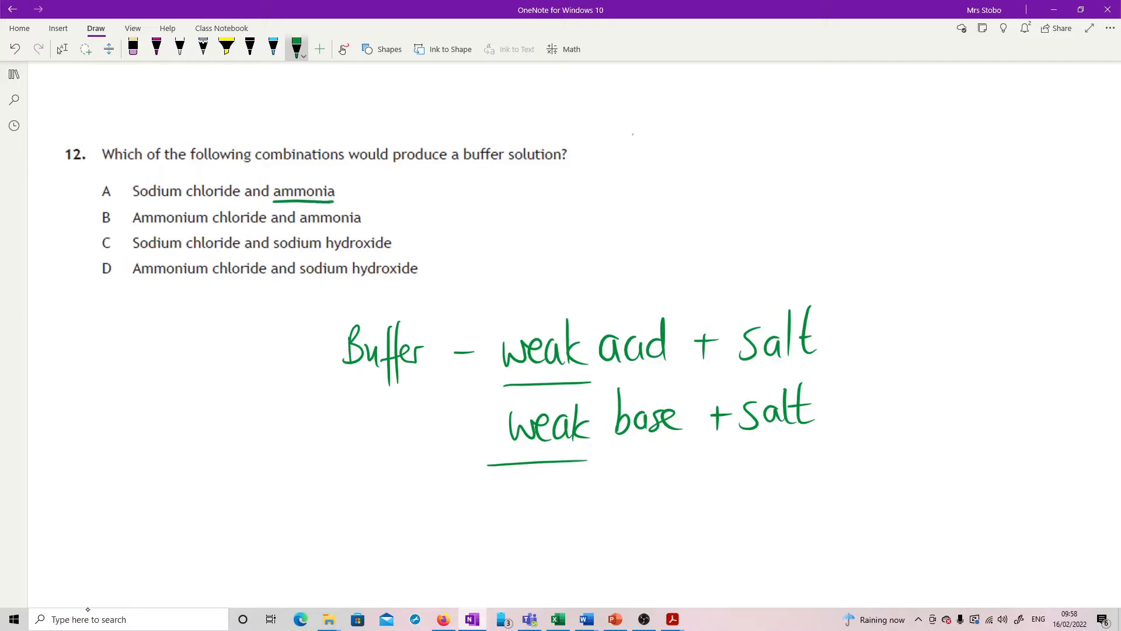
pyautogui.moveTo(300, 229); pyautogui.dragTo(369, 230)
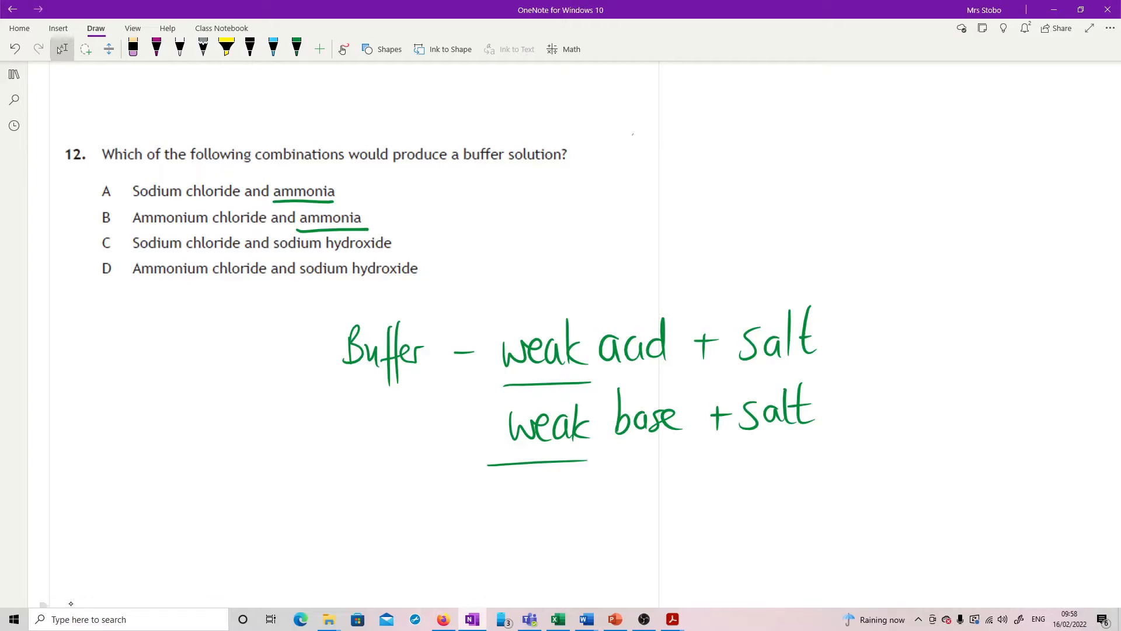
pyautogui.moveTo(132, 255); pyautogui.dragTo(290, 254)
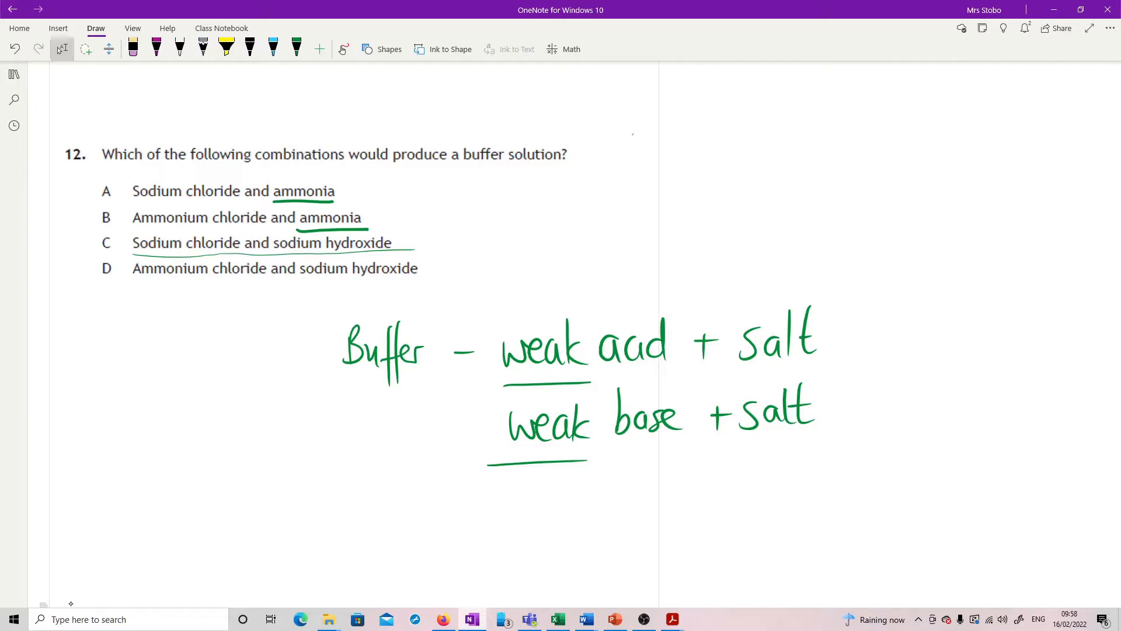
pyautogui.moveTo(98, 235); pyautogui.dragTo(116, 255)
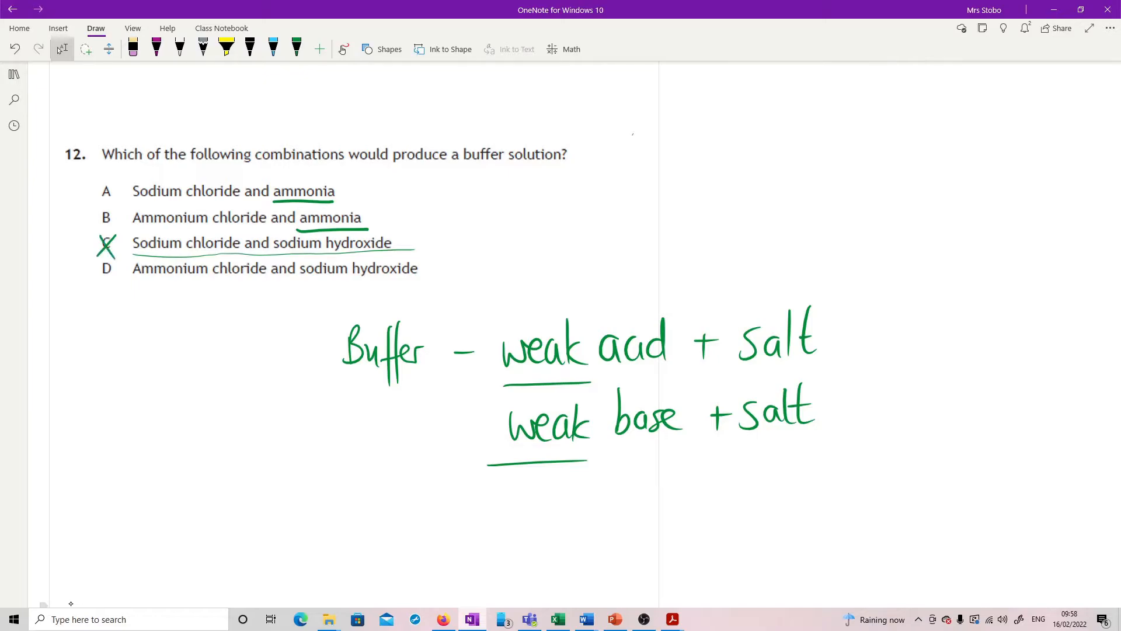
pyautogui.moveTo(136, 284); pyautogui.dragTo(261, 283)
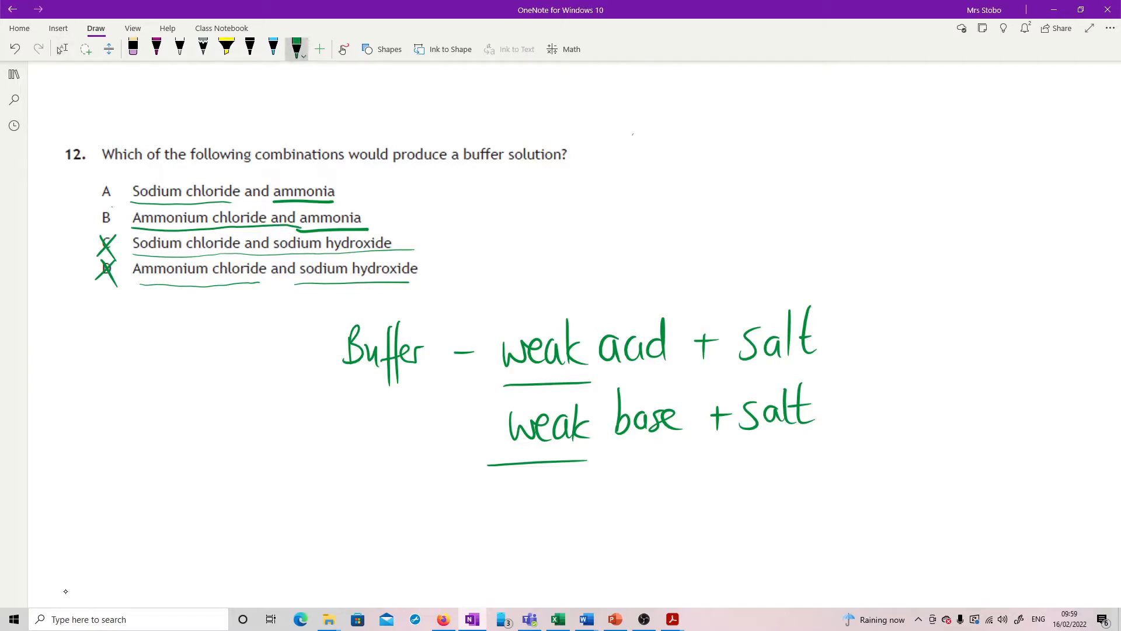
pyautogui.moveTo(93, 229); pyautogui.dragTo(118, 207)
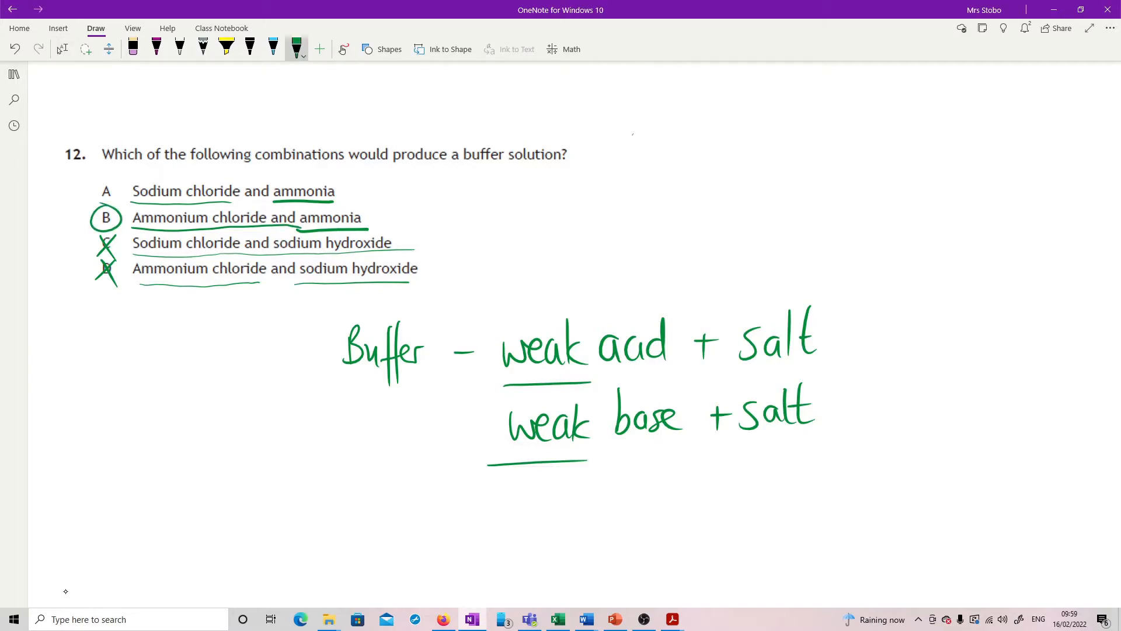
# - Note 'no state changes' beside question 13 and cross out options A–C in green
pyautogui.scroll(-3)
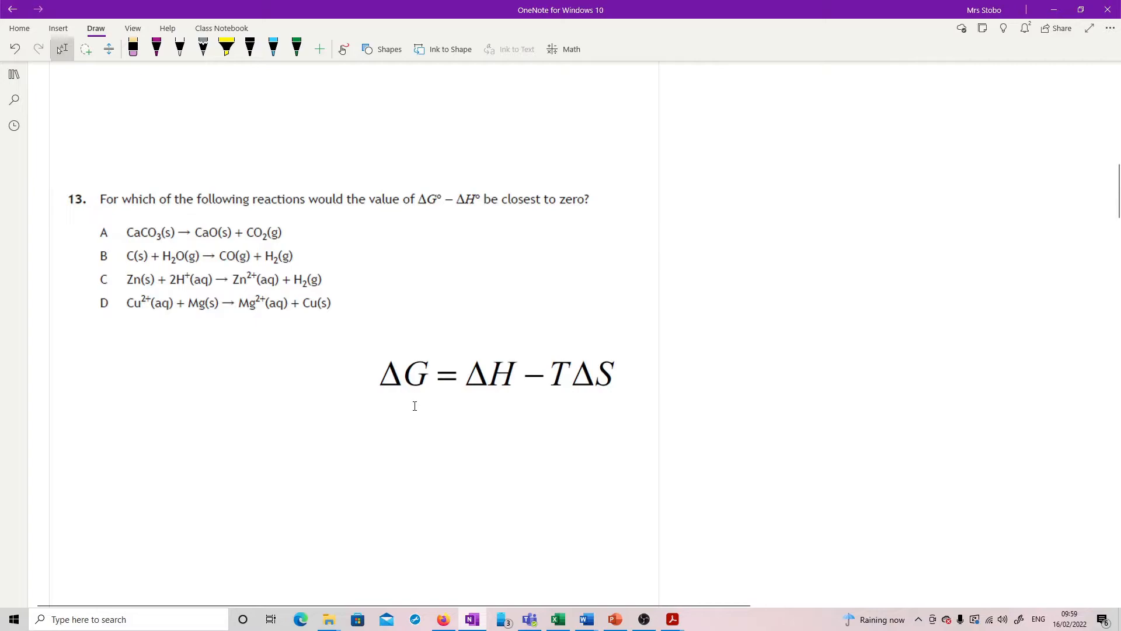
pyautogui.click(296, 49)
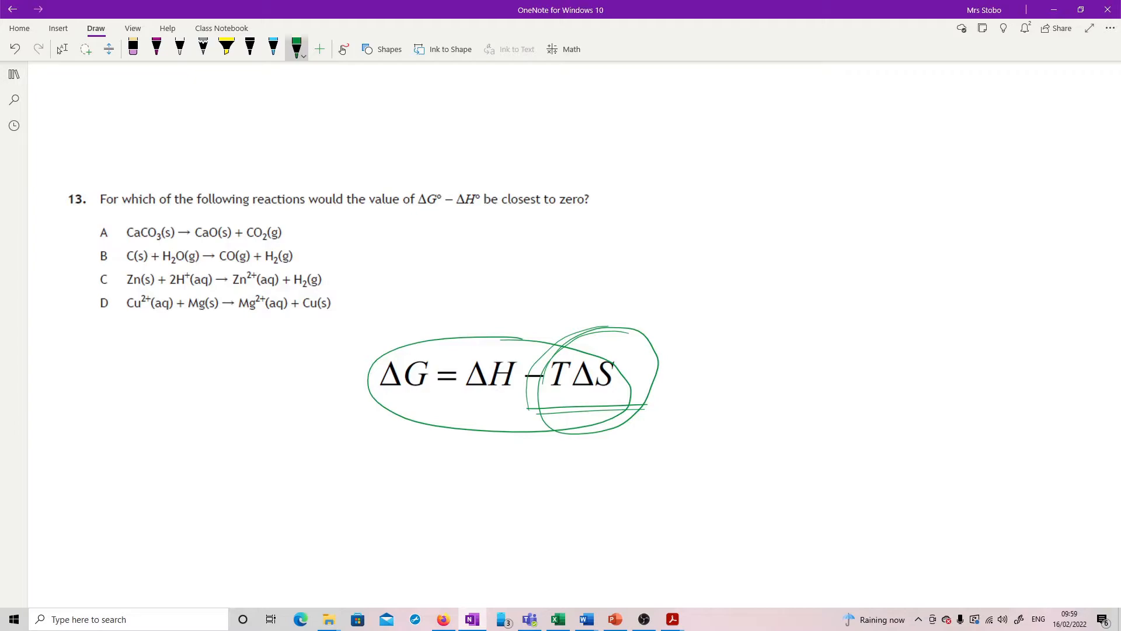
pyautogui.moveTo(480, 246); pyautogui.dragTo(512, 275)
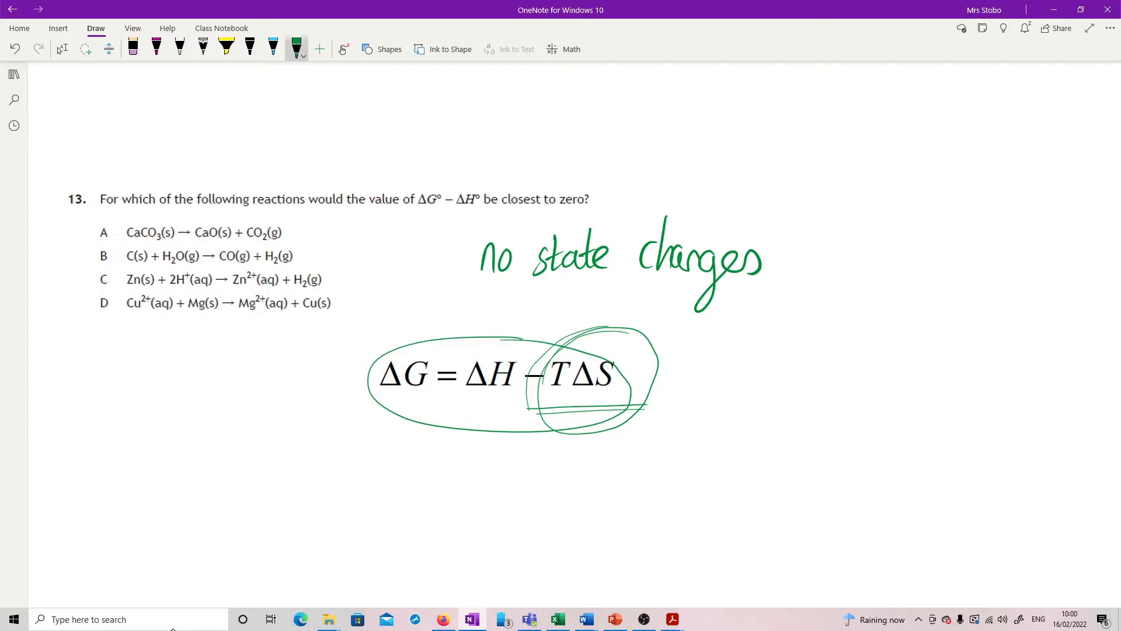
pyautogui.moveTo(92, 222); pyautogui.dragTo(114, 243)
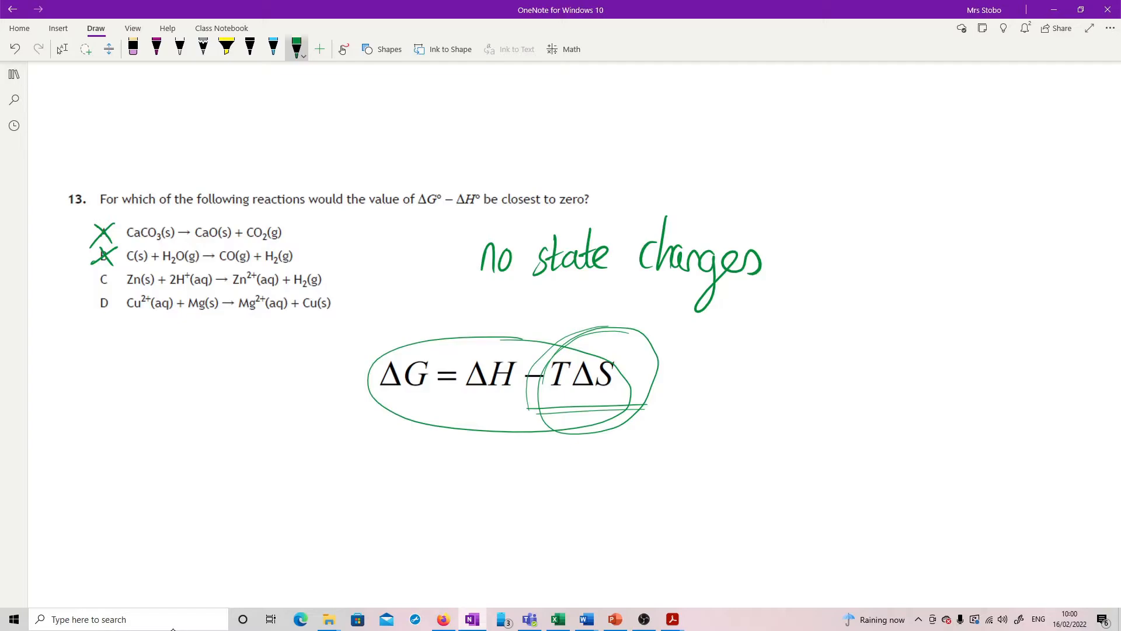
pyautogui.moveTo(93, 272); pyautogui.dragTo(118, 288)
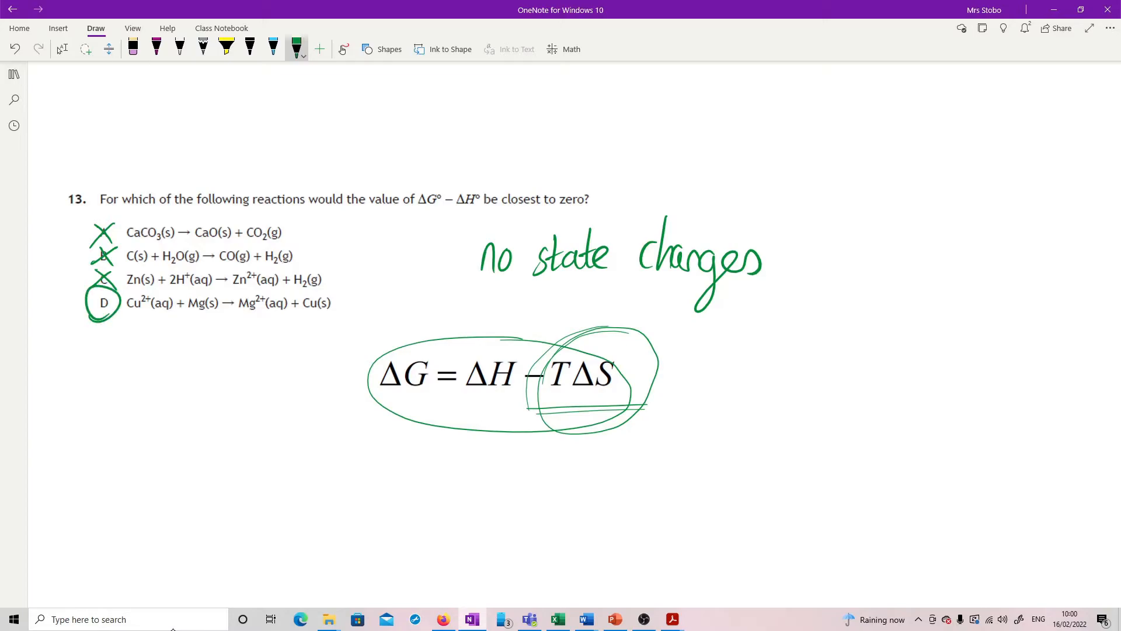
pyautogui.click(62, 49)
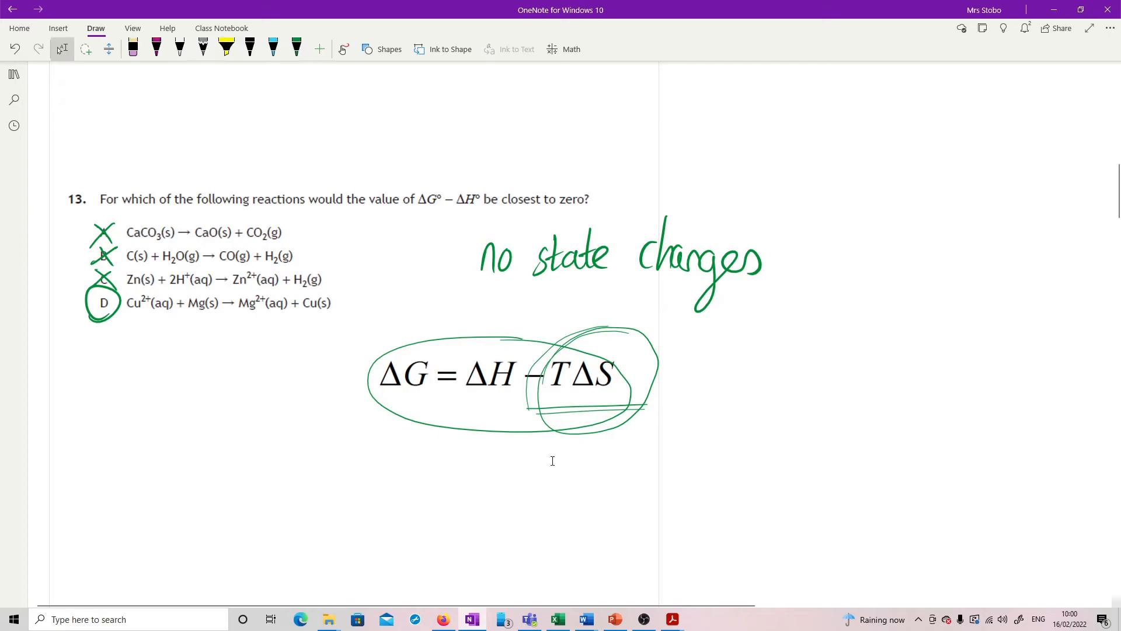
# - Write Rate = k[P][Q]² beside question 14's reaction in green
pyautogui.scroll(-3)
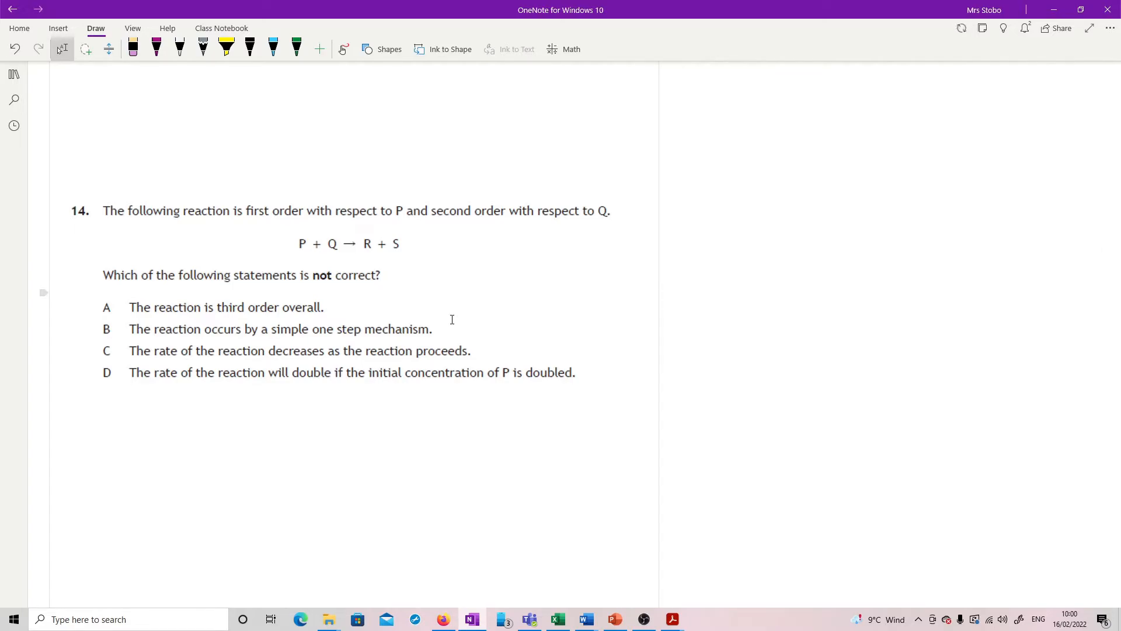
pyautogui.click(296, 48)
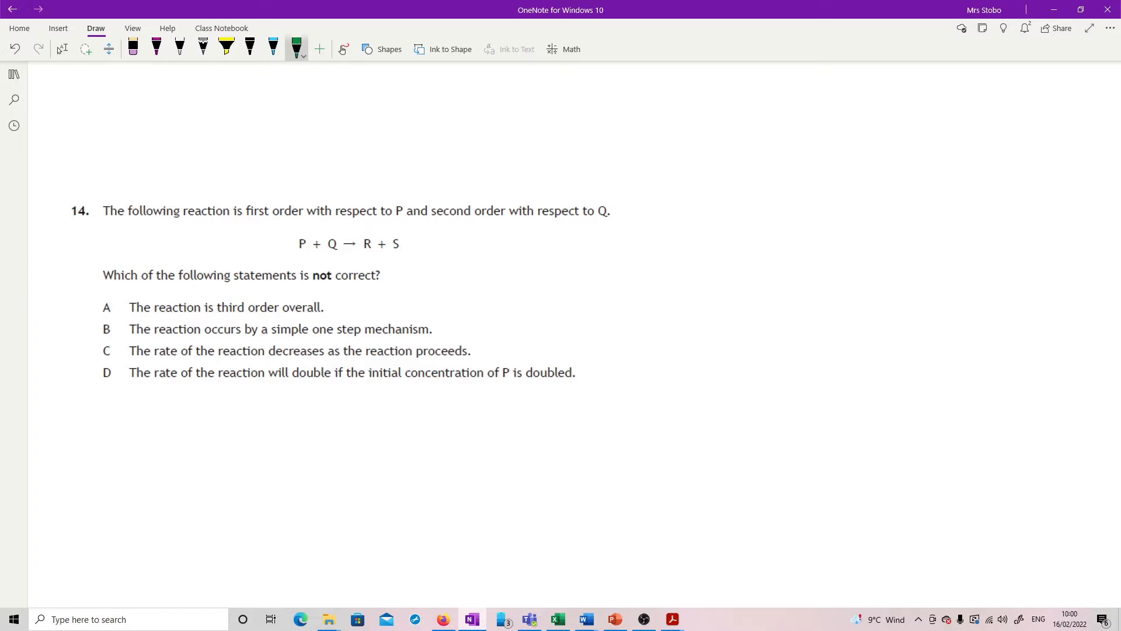
pyautogui.moveTo(486, 261); pyautogui.dragTo(525, 268)
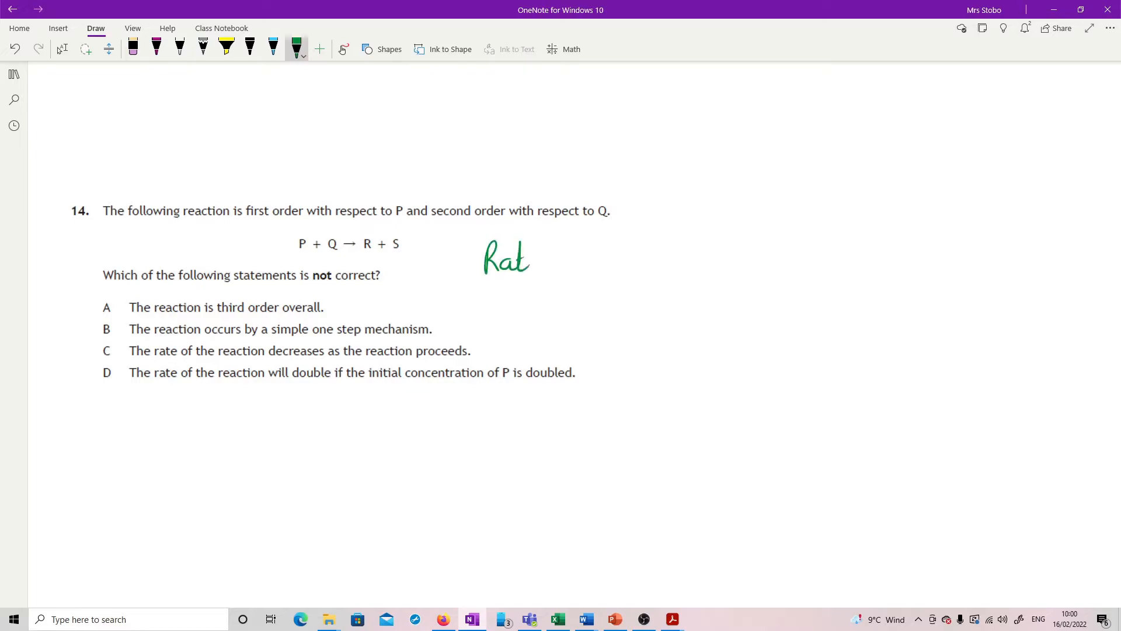
pyautogui.moveTo(529, 257); pyautogui.dragTo(593, 258)
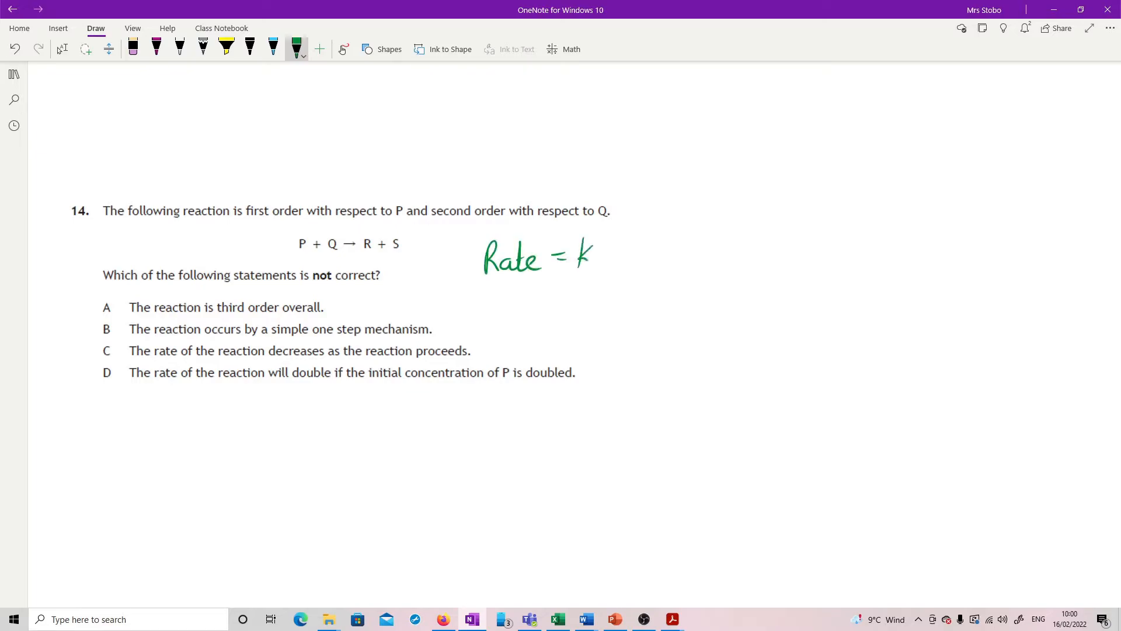
pyautogui.moveTo(579, 243); pyautogui.dragTo(597, 268)
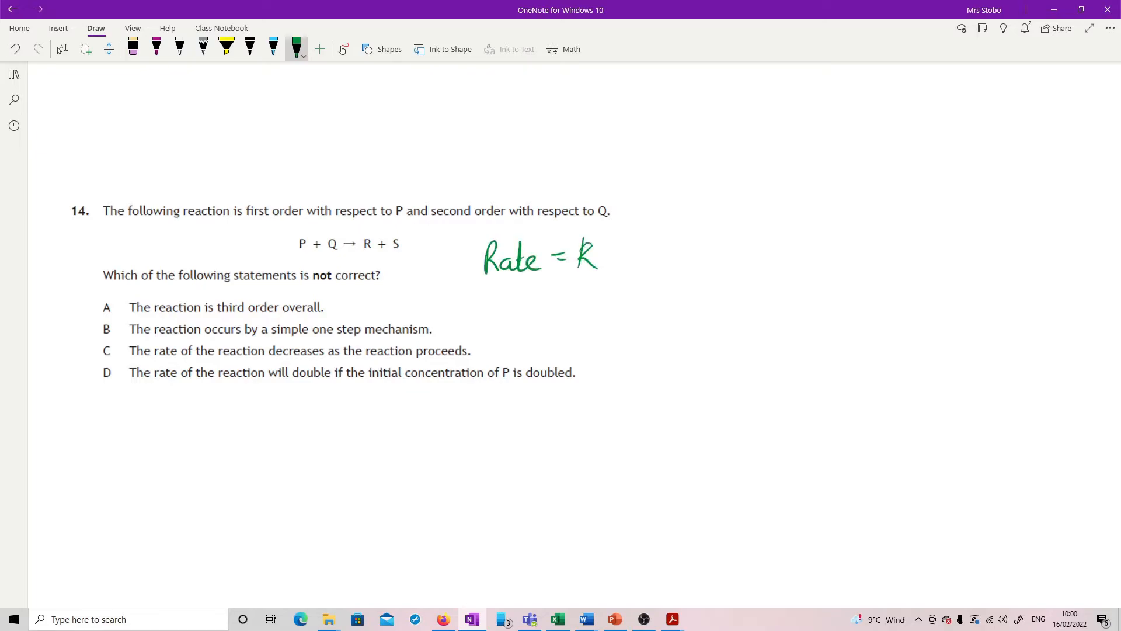
pyautogui.moveTo(608, 243); pyautogui.dragTo(622, 268)
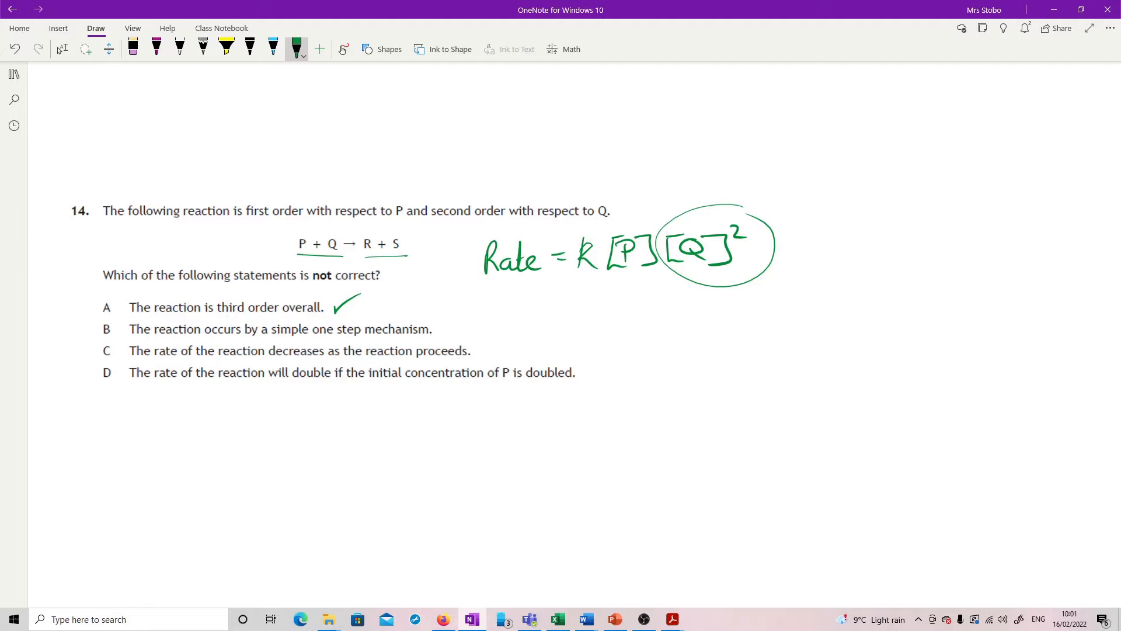
# - Circle option B and sketch a rate curve that levels off, ringing its flat part
pyautogui.moveTo(96, 336); pyautogui.dragTo(114, 325)
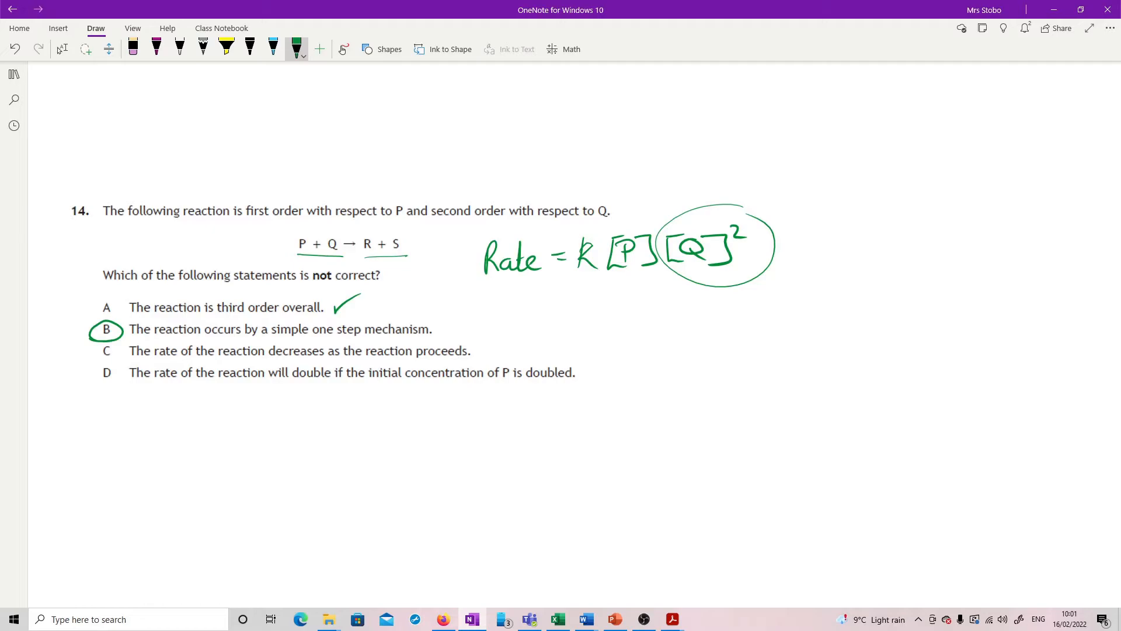
pyautogui.moveTo(708, 350); pyautogui.dragTo(733, 329)
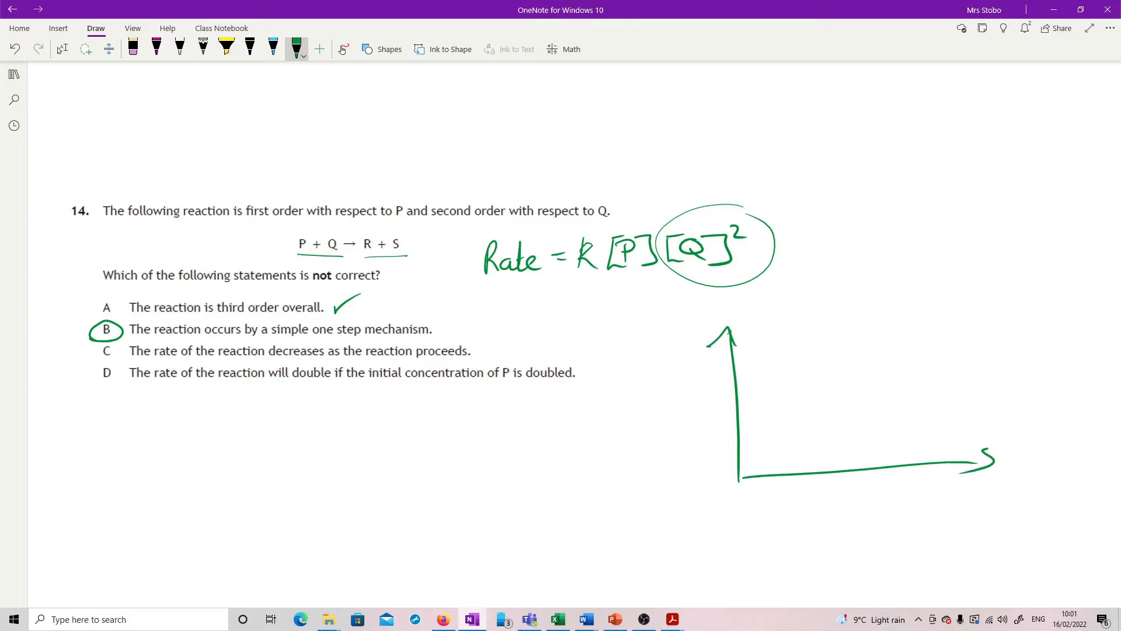
pyautogui.moveTo(744, 465); pyautogui.dragTo(952, 341)
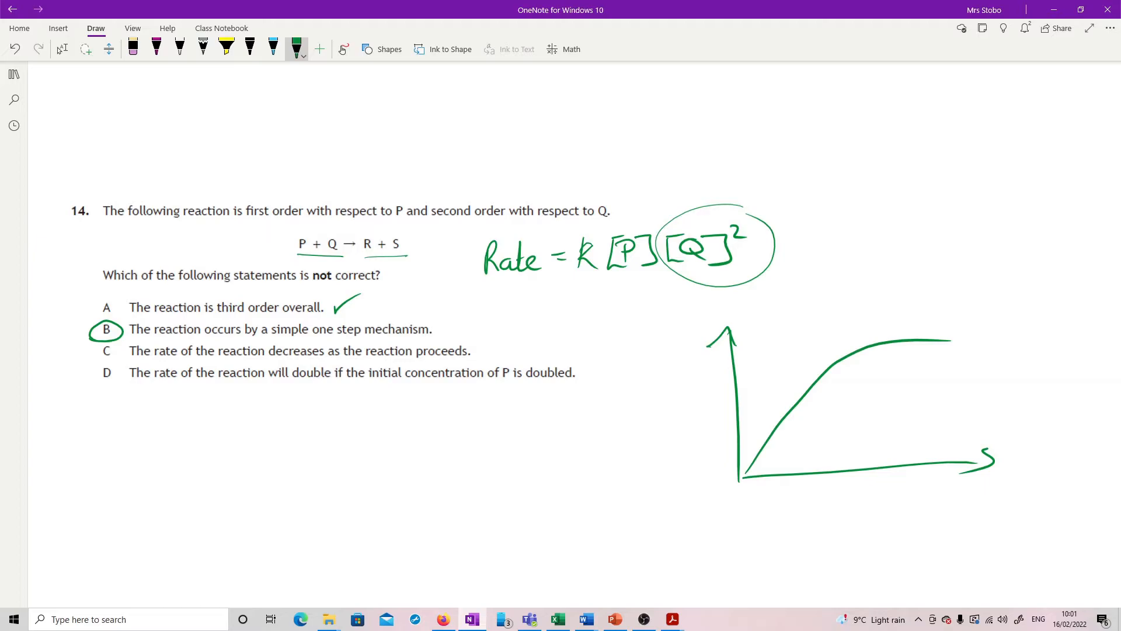
pyautogui.moveTo(808, 344); pyautogui.dragTo(915, 386)
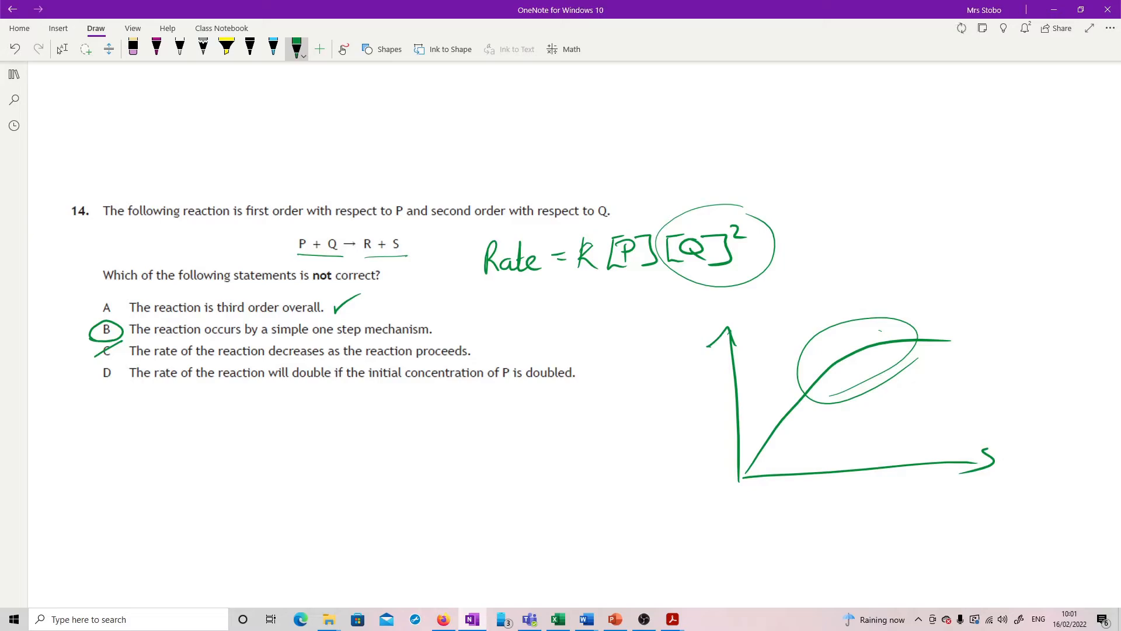
pyautogui.moveTo(629, 350); pyautogui.dragTo(635, 278)
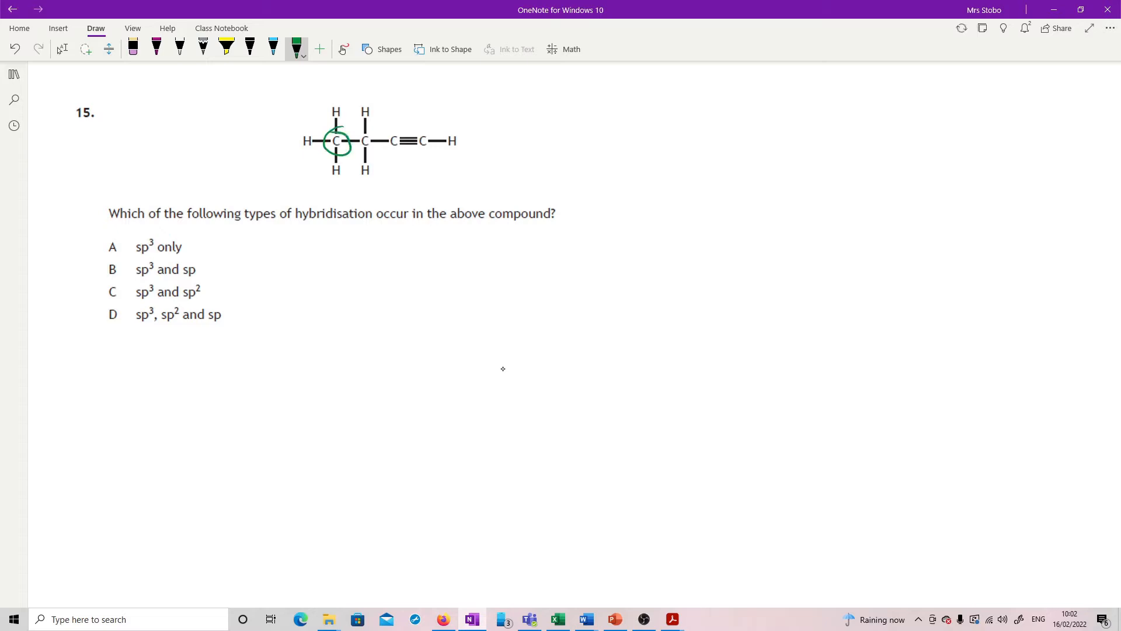
# - Ring question 15's carbons, label them sp3 and sp, and scroll down to question 16
pyautogui.moveTo(354, 141); pyautogui.dragTo(379, 140)
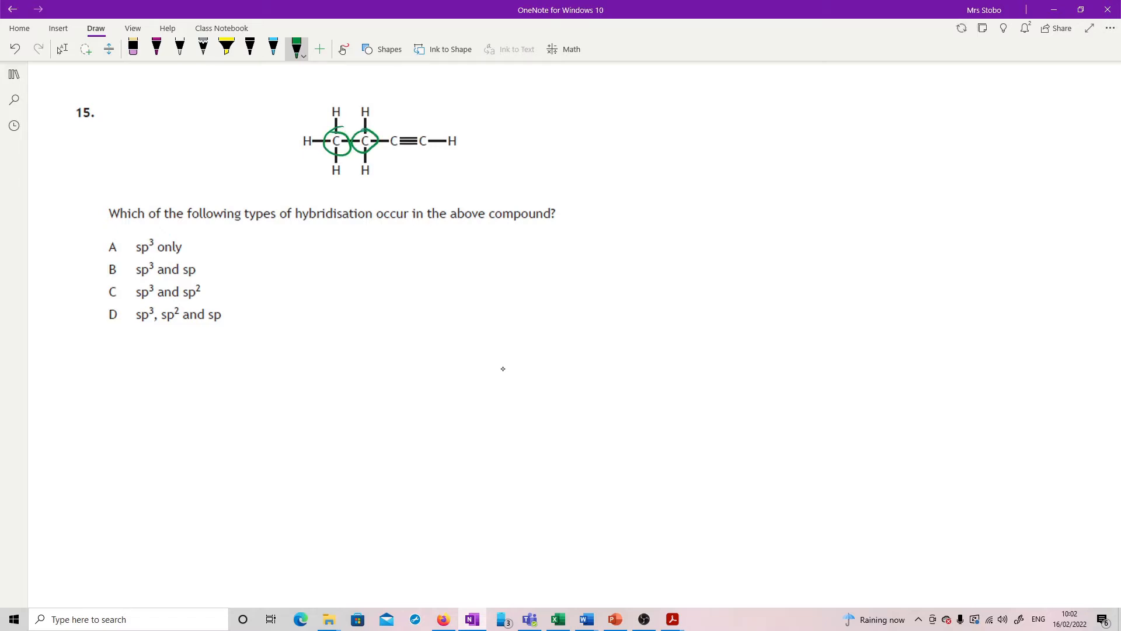
pyautogui.moveTo(593, 150); pyautogui.dragTo(647, 114)
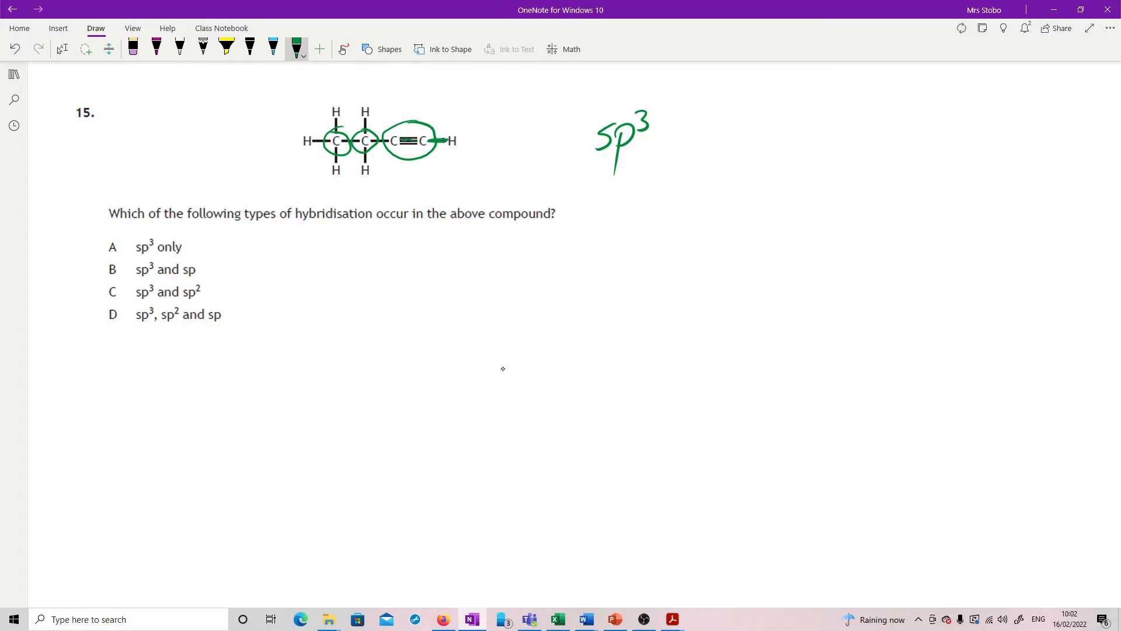
pyautogui.moveTo(622, 200); pyautogui.dragTo(608, 222)
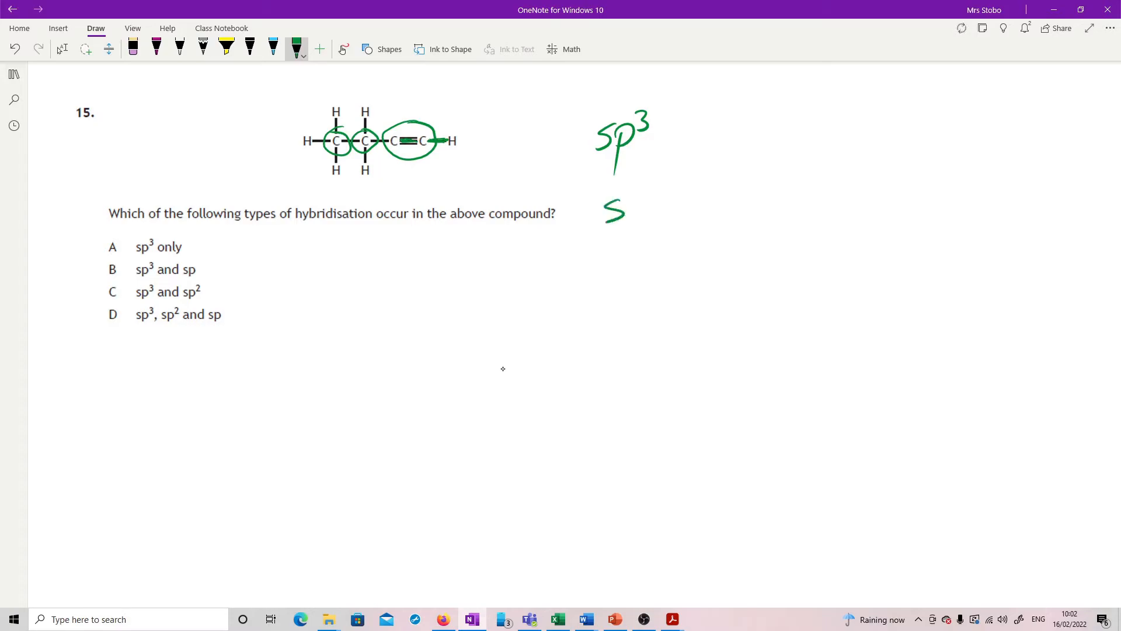
pyautogui.moveTo(622, 207); pyautogui.dragTo(633, 250)
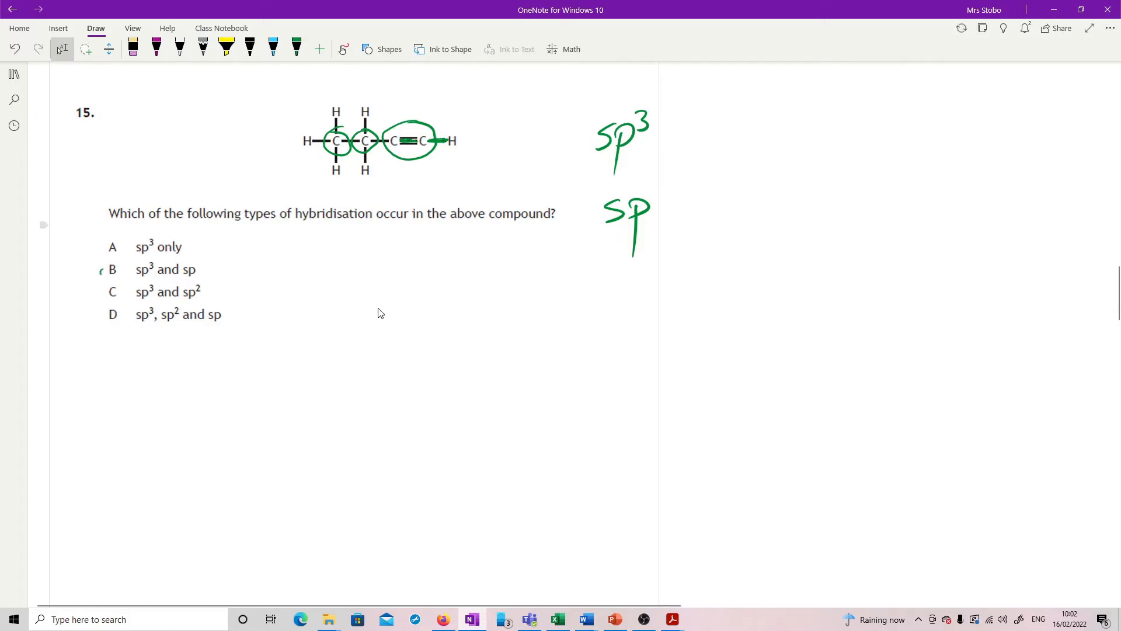
pyautogui.scroll(-3)
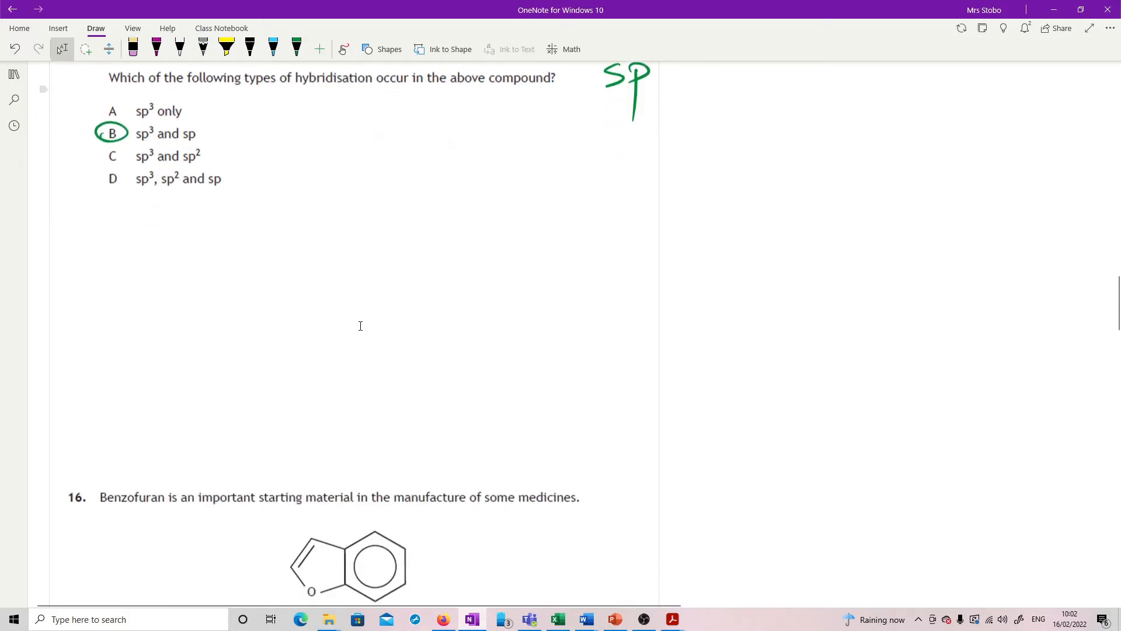
# - Highlight benzofuran's carbons in yellow and write C8 and O of the formula in purple
pyautogui.scroll(-3)
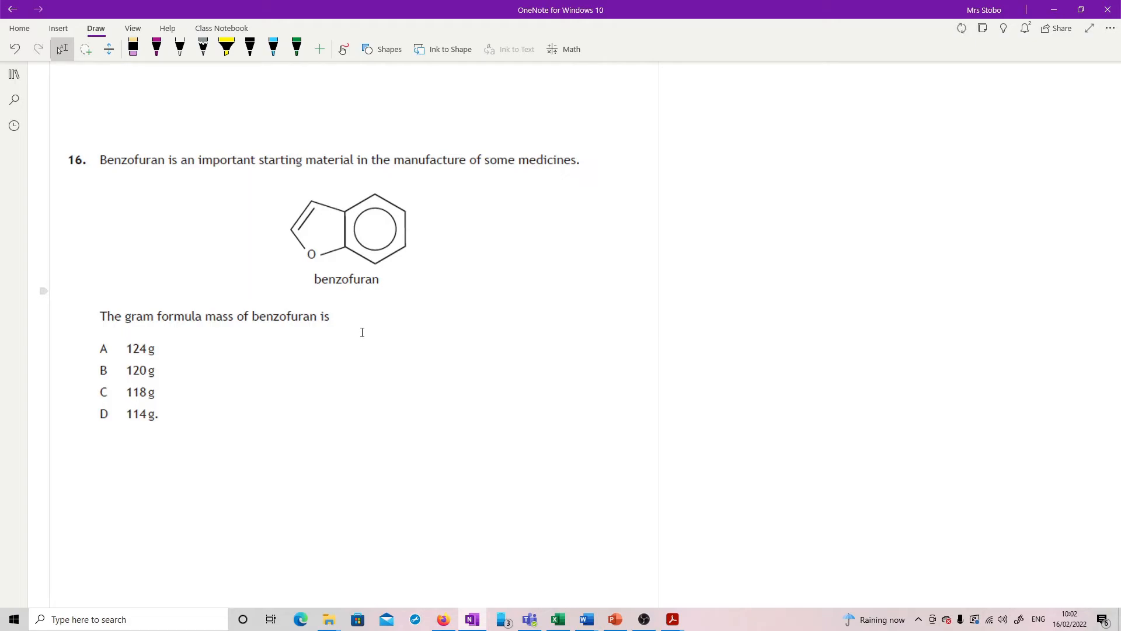
pyautogui.click(295, 48)
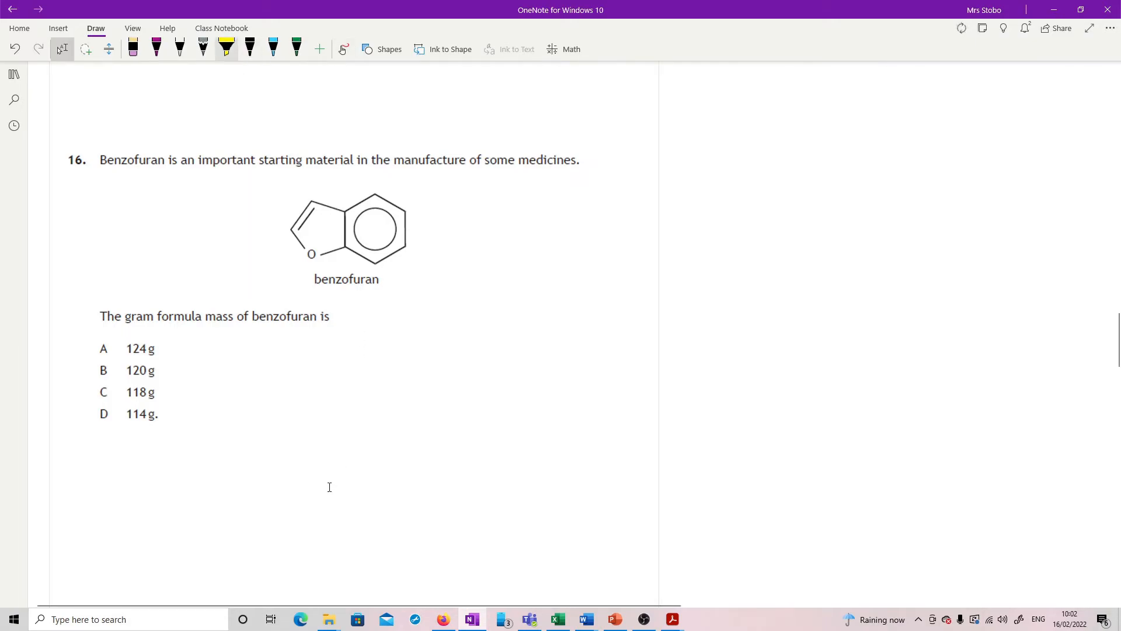
pyautogui.click(225, 48)
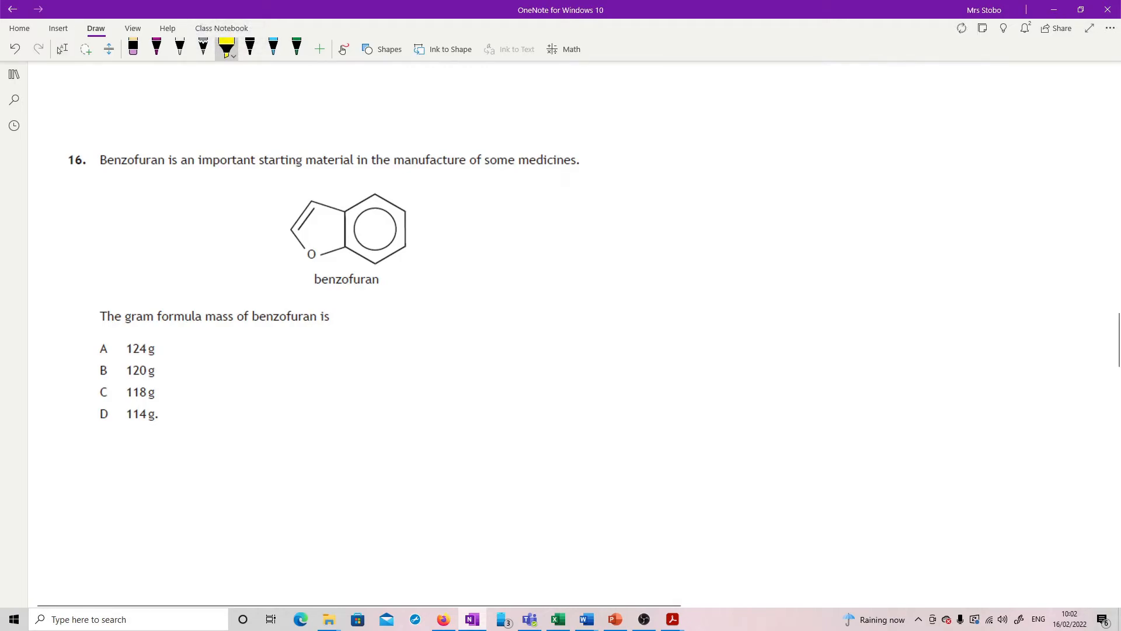
pyautogui.click(343, 210)
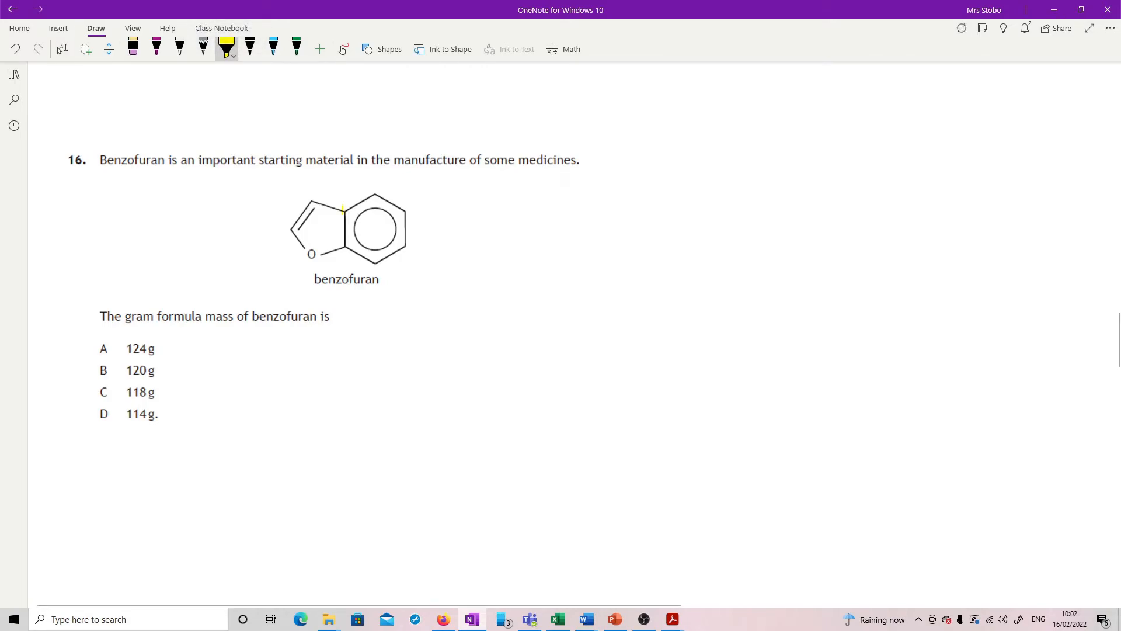
pyautogui.moveTo(344, 211); pyautogui.dragTo(408, 193)
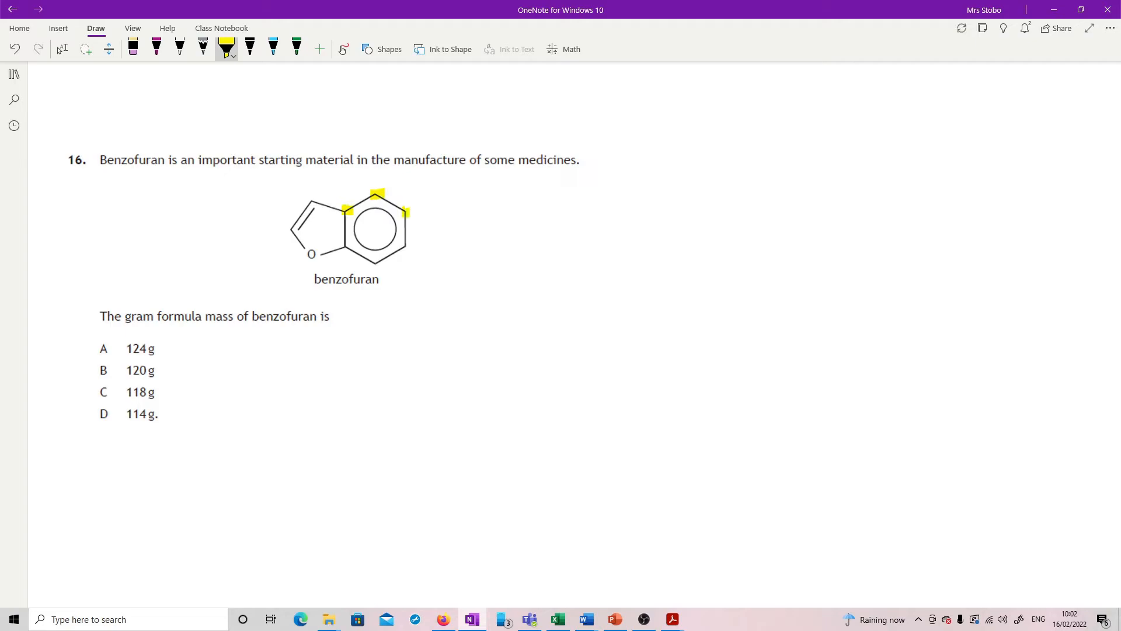
pyautogui.moveTo(347, 246); pyautogui.dragTo(379, 263)
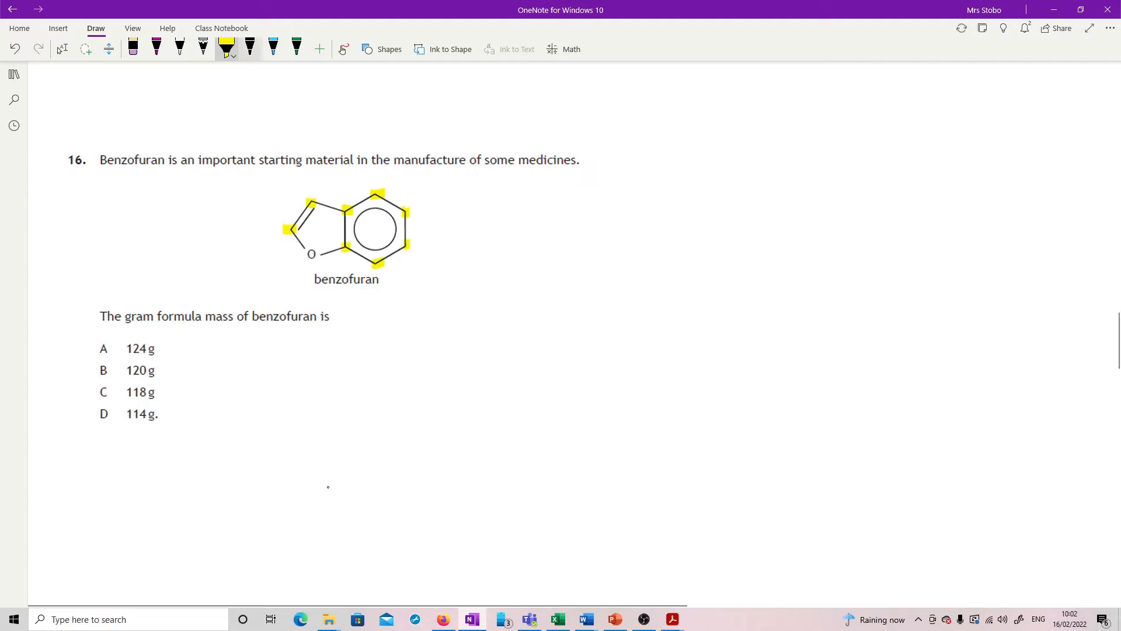
pyautogui.moveTo(601, 239); pyautogui.dragTo(593, 282)
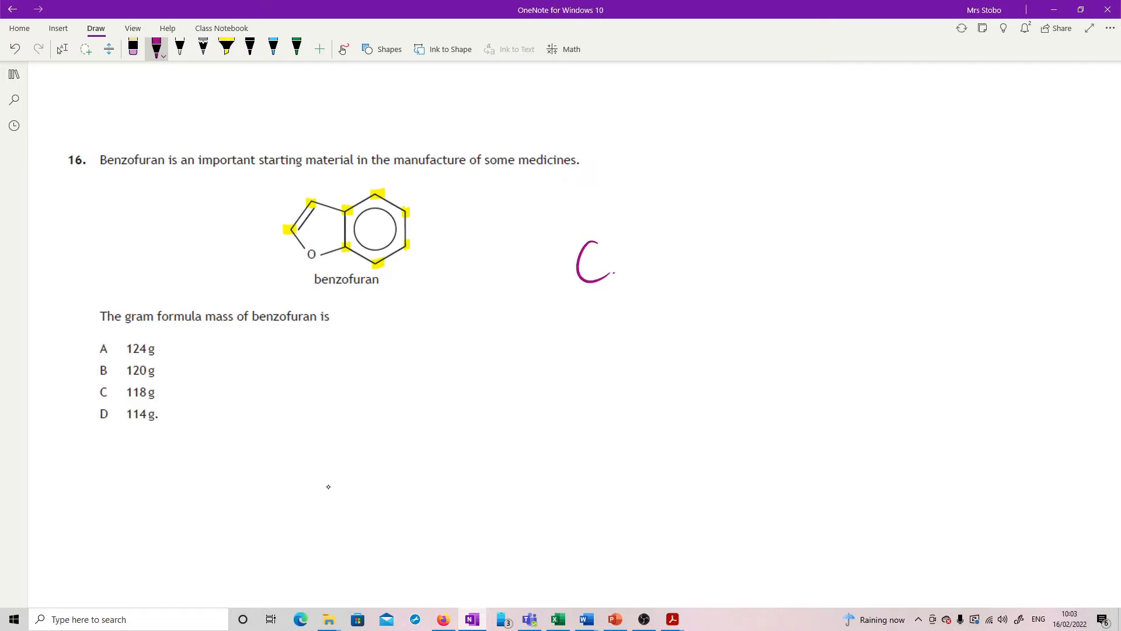
pyautogui.moveTo(612, 254); pyautogui.dragTo(622, 279)
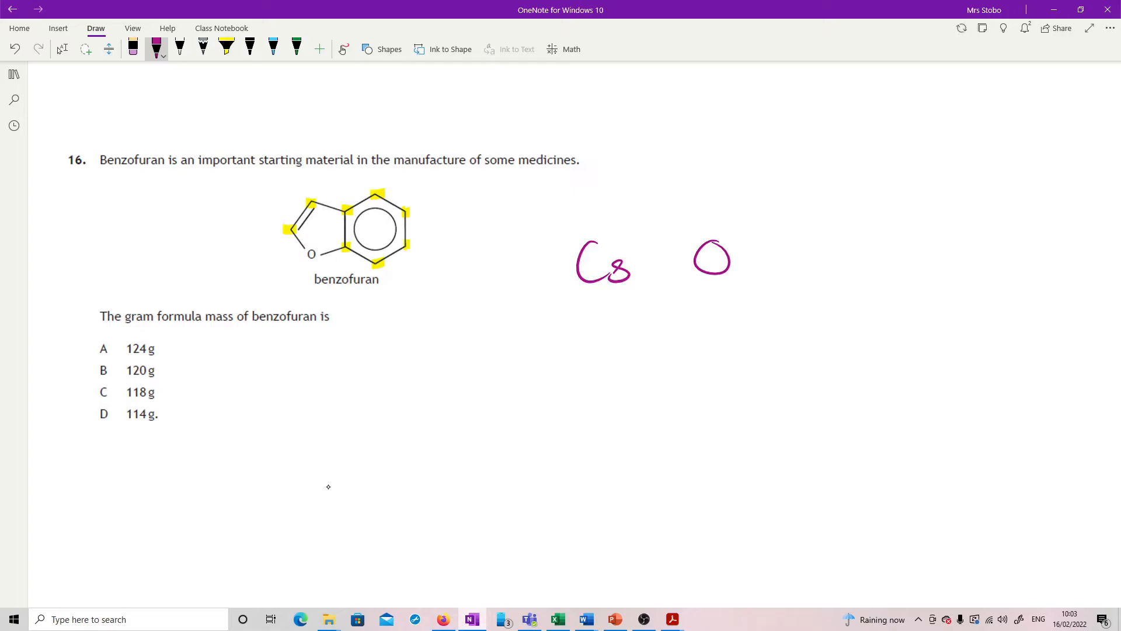
# - In green, mark hydrogen sticks, complete the formula as C8H6O and circle answer C
pyautogui.click(296, 48)
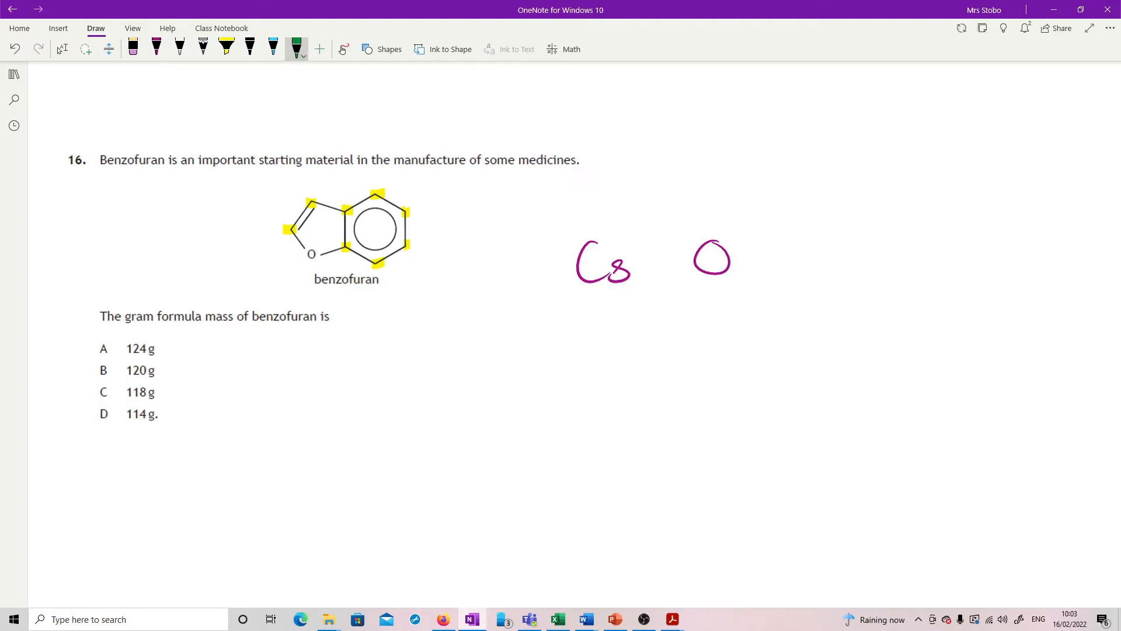
pyautogui.moveTo(373, 193); pyautogui.dragTo(373, 175)
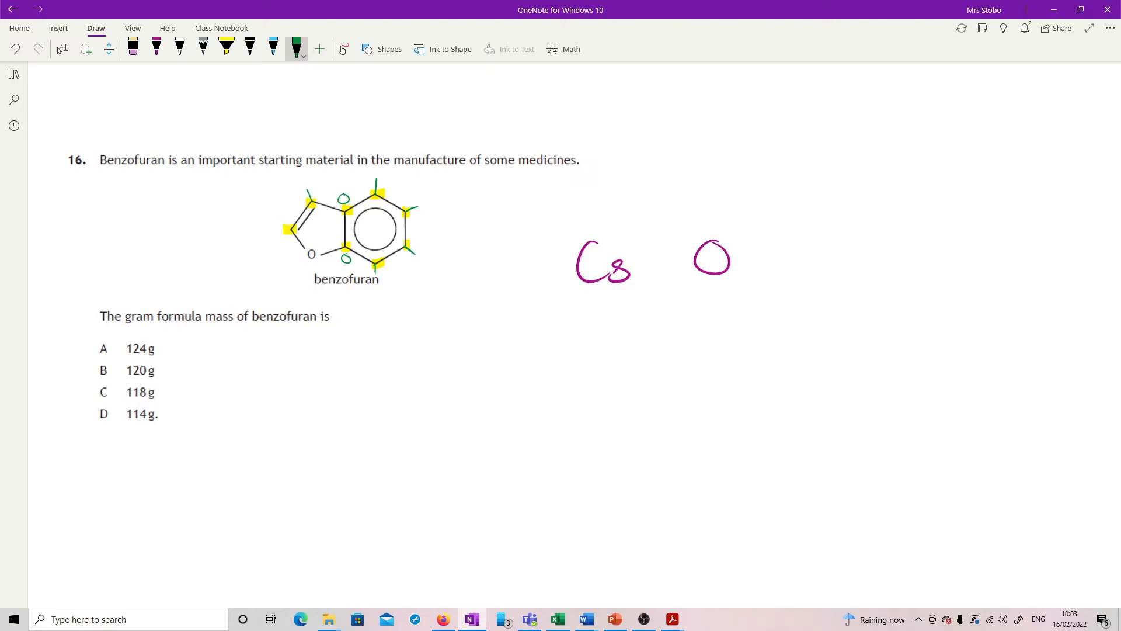
pyautogui.moveTo(308, 229); pyautogui.dragTo(273, 230)
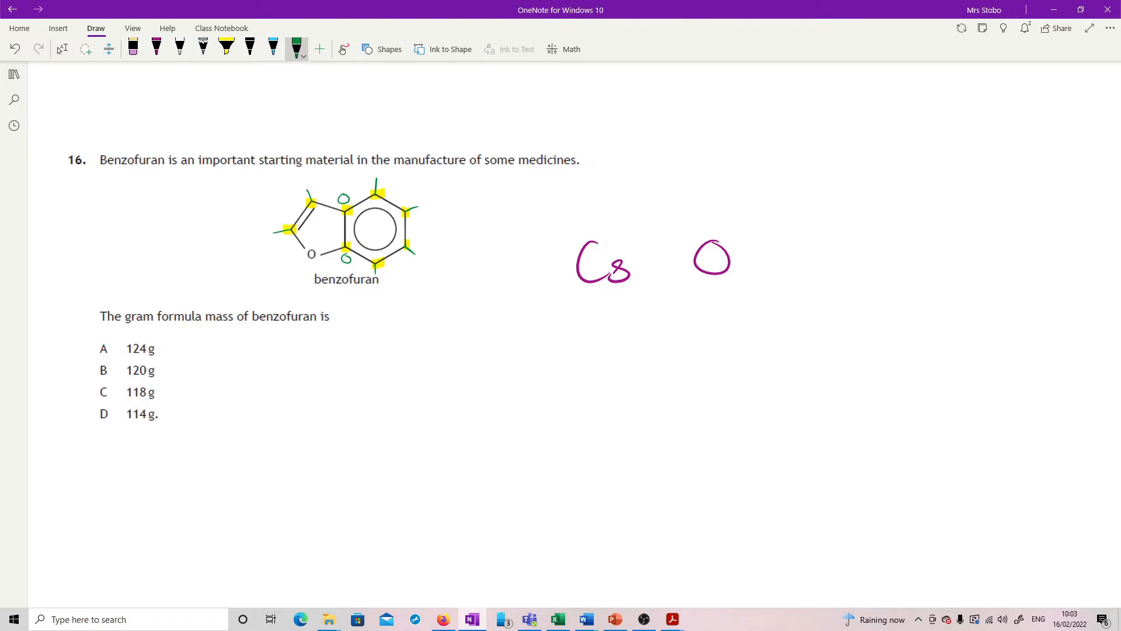
pyautogui.moveTo(647, 243); pyautogui.dragTo(649, 270)
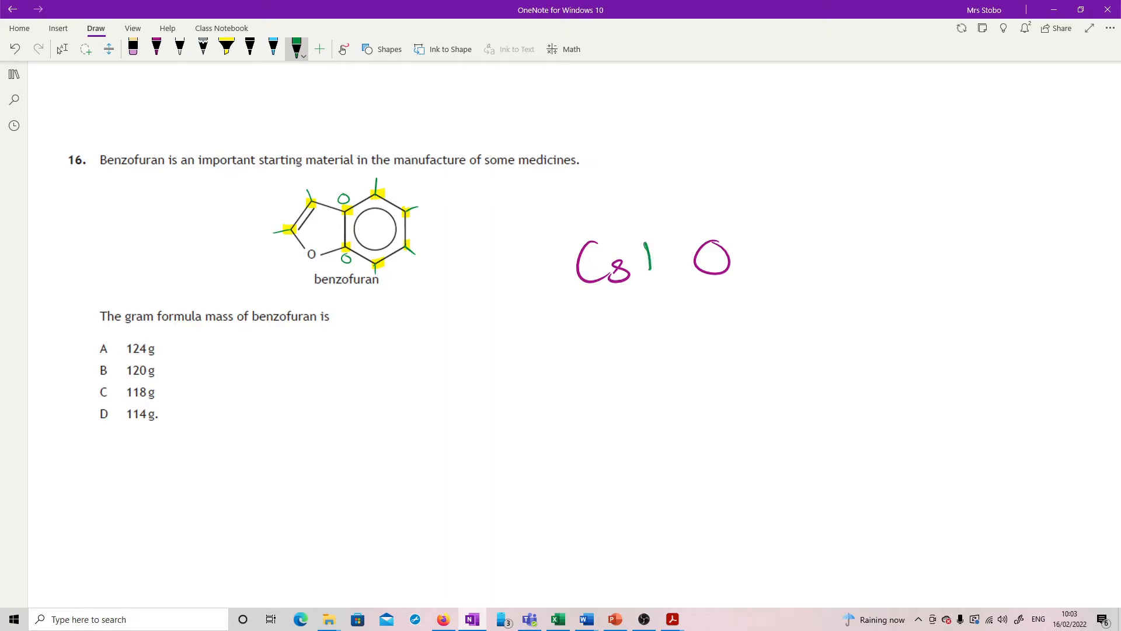
pyautogui.moveTo(647, 243); pyautogui.dragTo(697, 275)
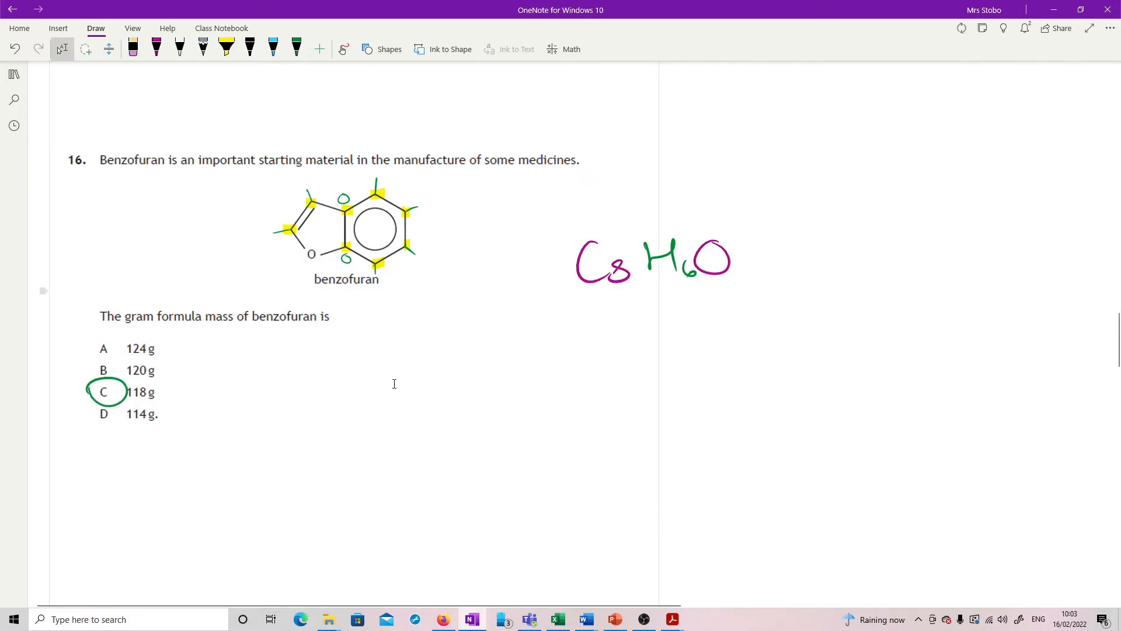
# - Loop the W, C and X groups, draw a rotation arrow, and circle A for question 17
pyautogui.scroll(-3)
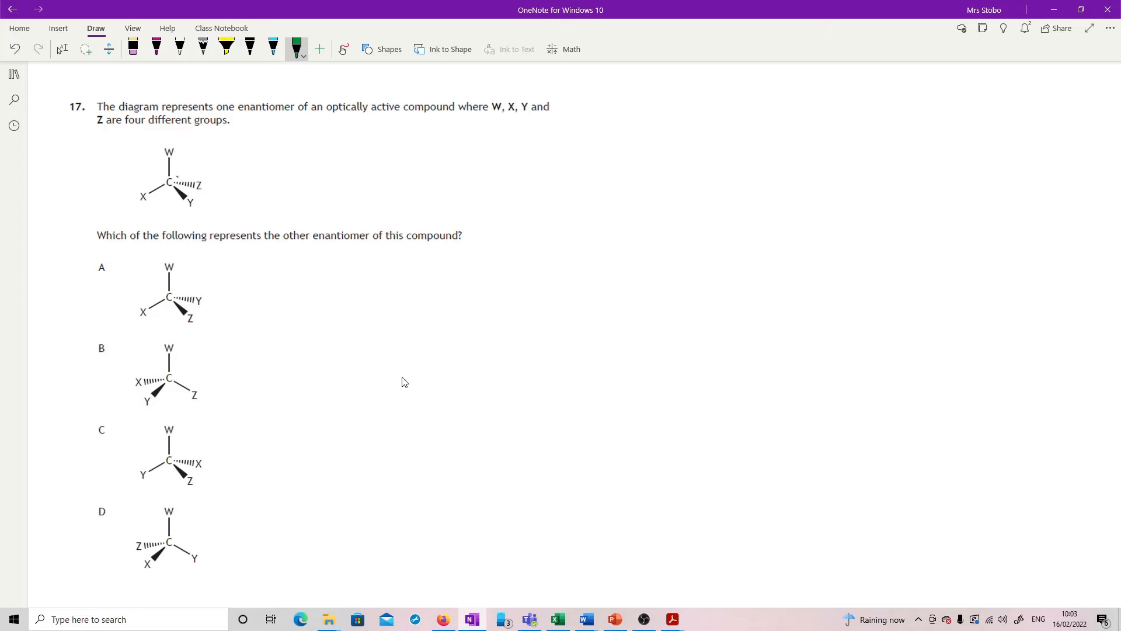
pyautogui.moveTo(161, 176); pyautogui.dragTo(180, 194)
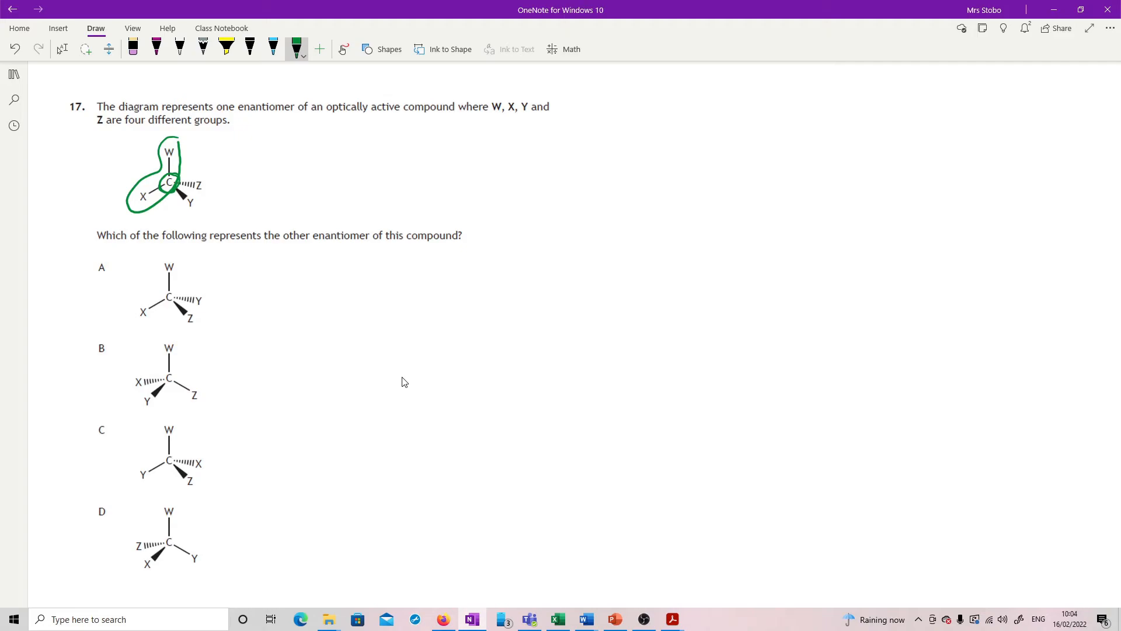
pyautogui.moveTo(214, 179); pyautogui.dragTo(211, 211)
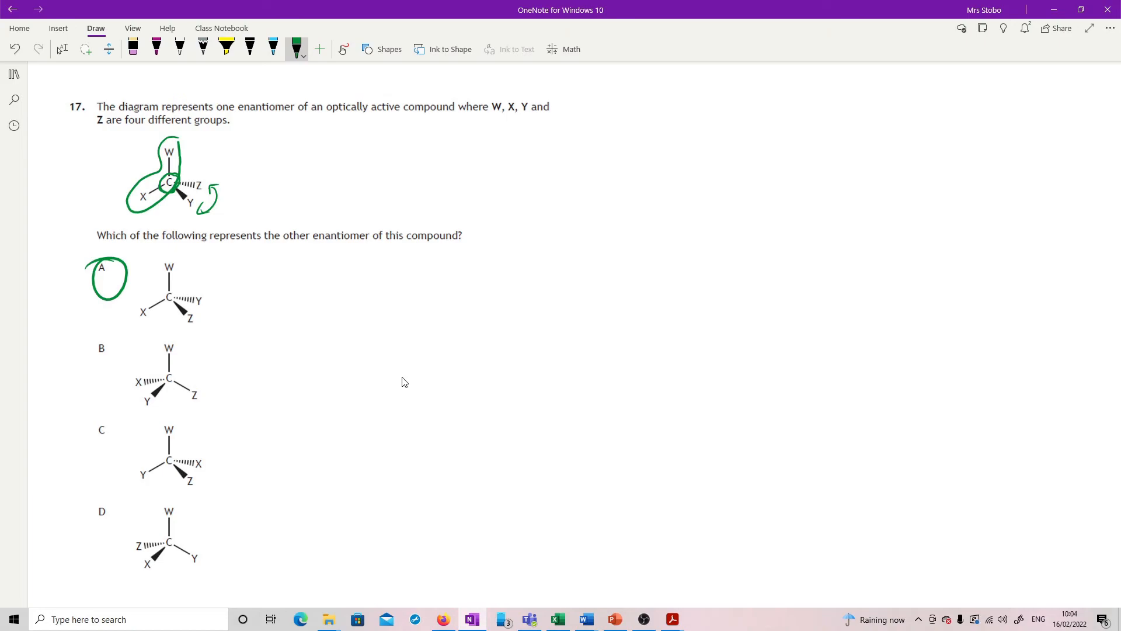
# - Brace the chain and bracket Na+ in question 18's formula, cross out C and D, circle A
pyautogui.scroll(-3)
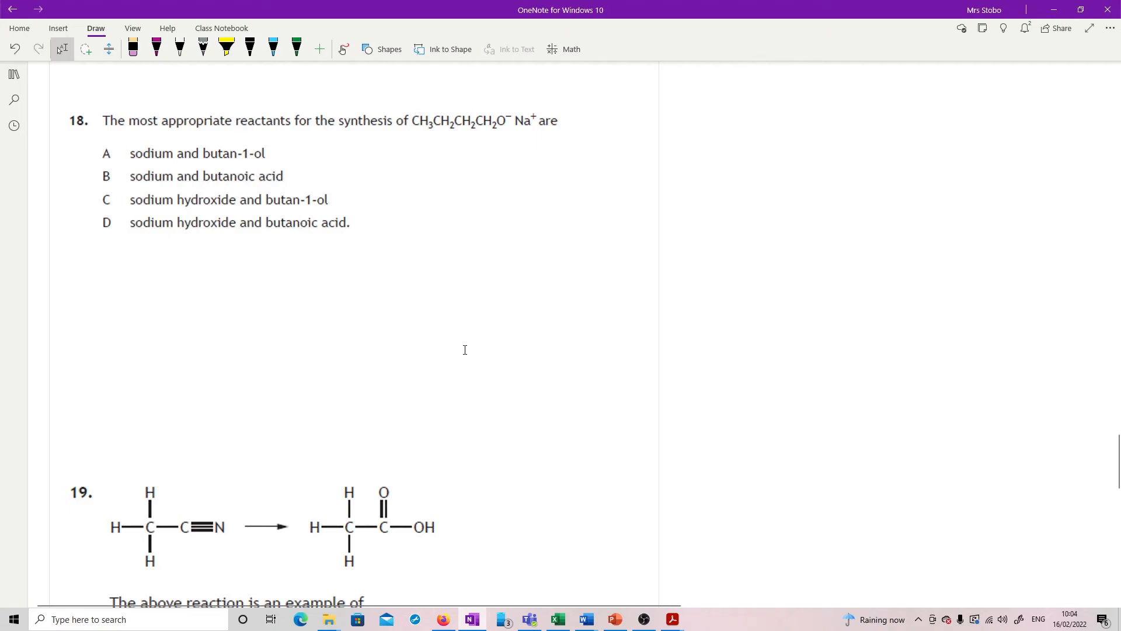
pyautogui.moveTo(408, 136); pyautogui.dragTo(479, 139)
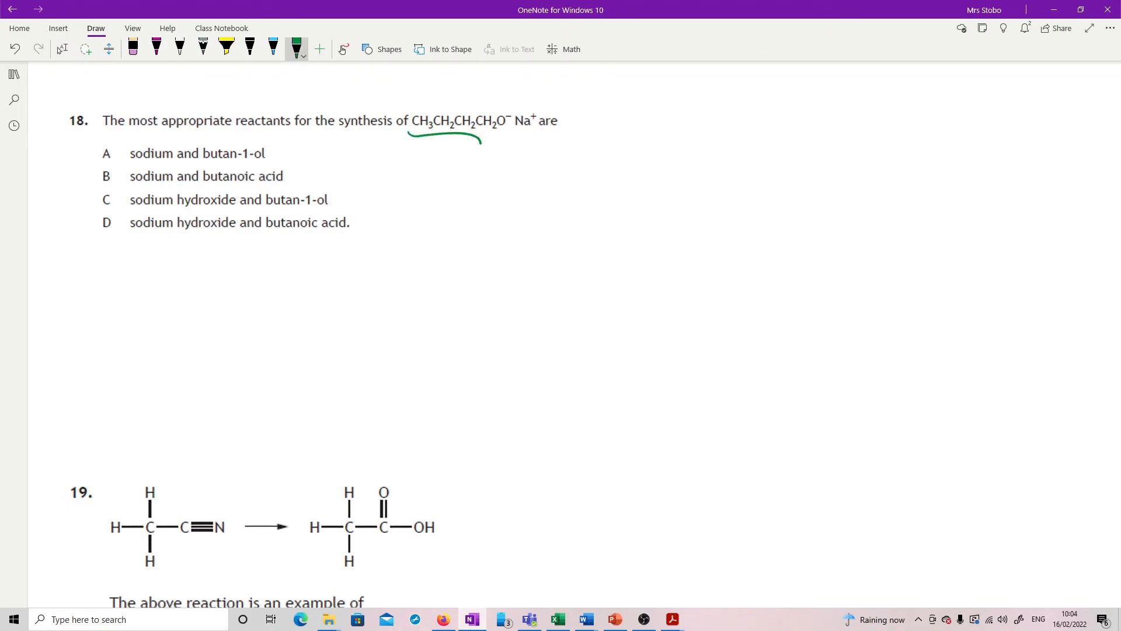
pyautogui.moveTo(475, 139); pyautogui.dragTo(536, 143)
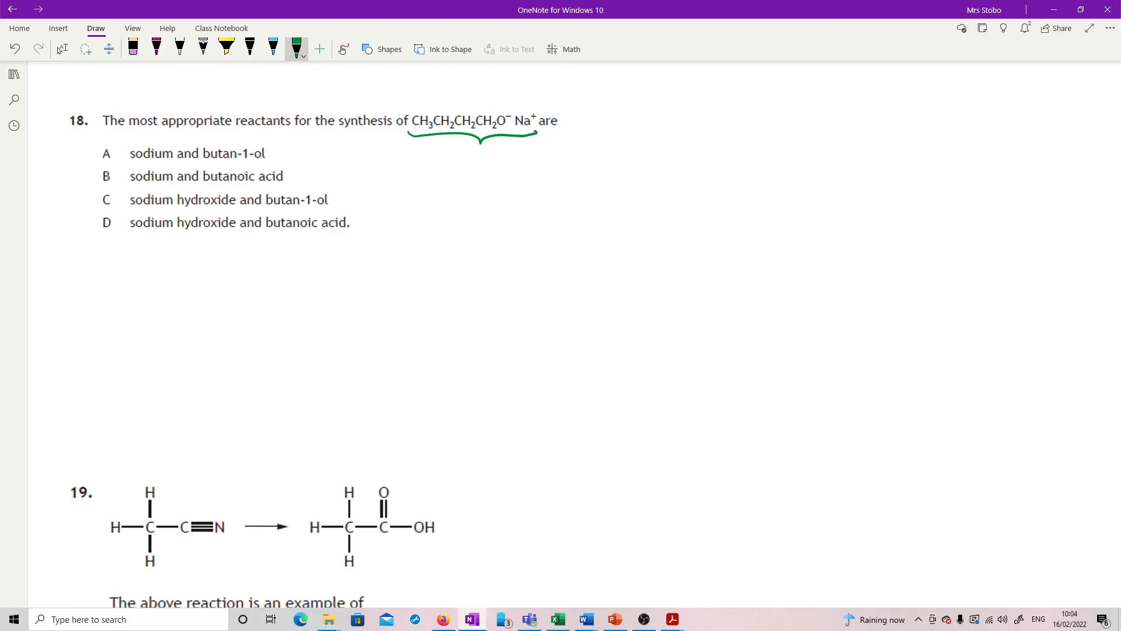
pyautogui.moveTo(511, 96); pyautogui.dragTo(525, 93)
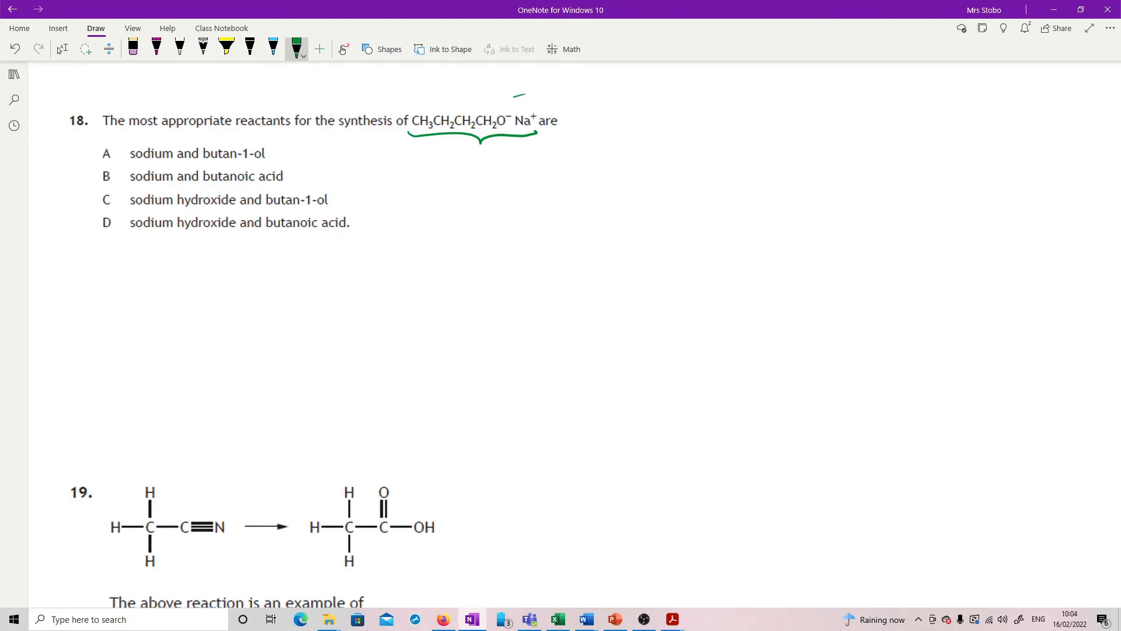
pyautogui.moveTo(515, 96); pyautogui.dragTo(533, 164)
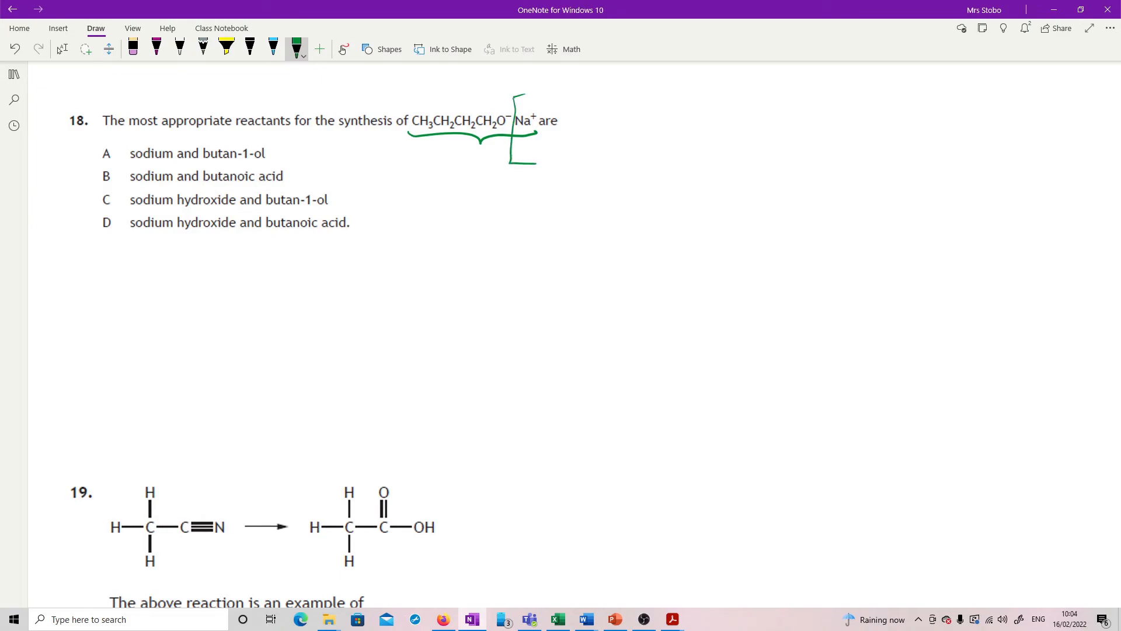
pyautogui.moveTo(91, 210); pyautogui.dragTo(112, 192)
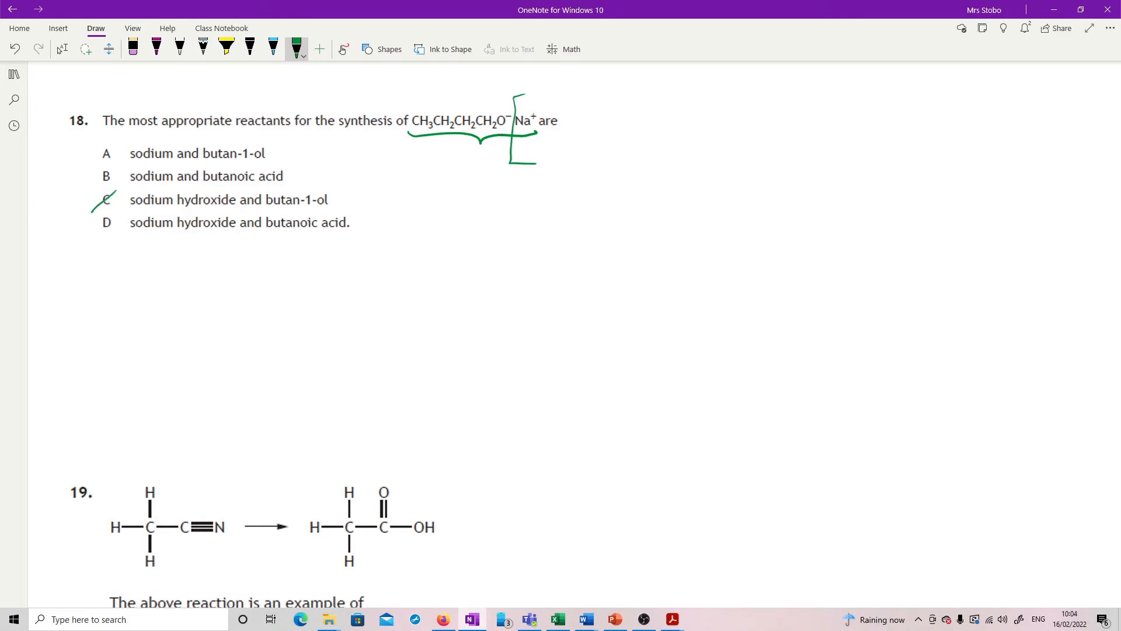
pyautogui.moveTo(96, 230); pyautogui.dragTo(118, 214)
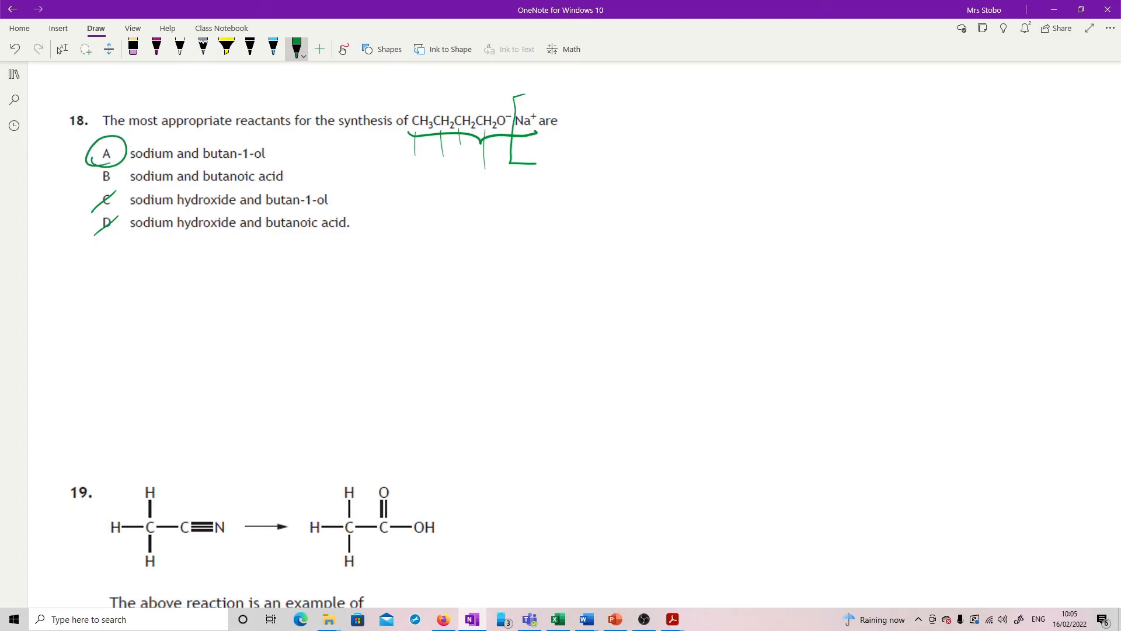
pyautogui.scroll(-3)
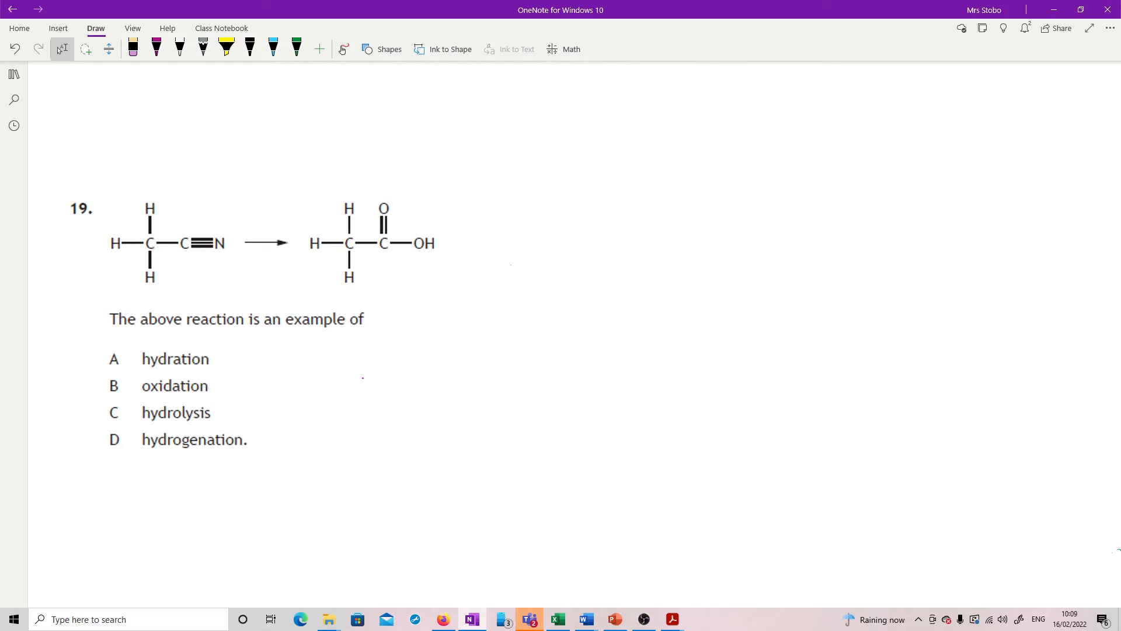
# - Switch to purple ink for question 19's nitrile and COOH groups, then scroll down
pyautogui.click(155, 48)
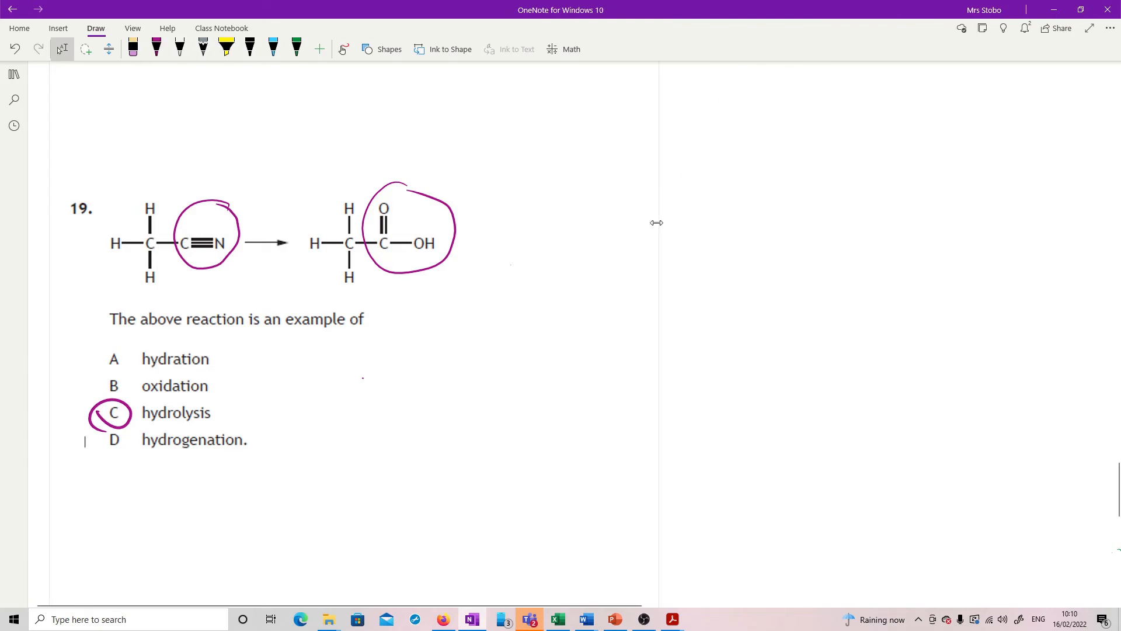
pyautogui.scroll(-3)
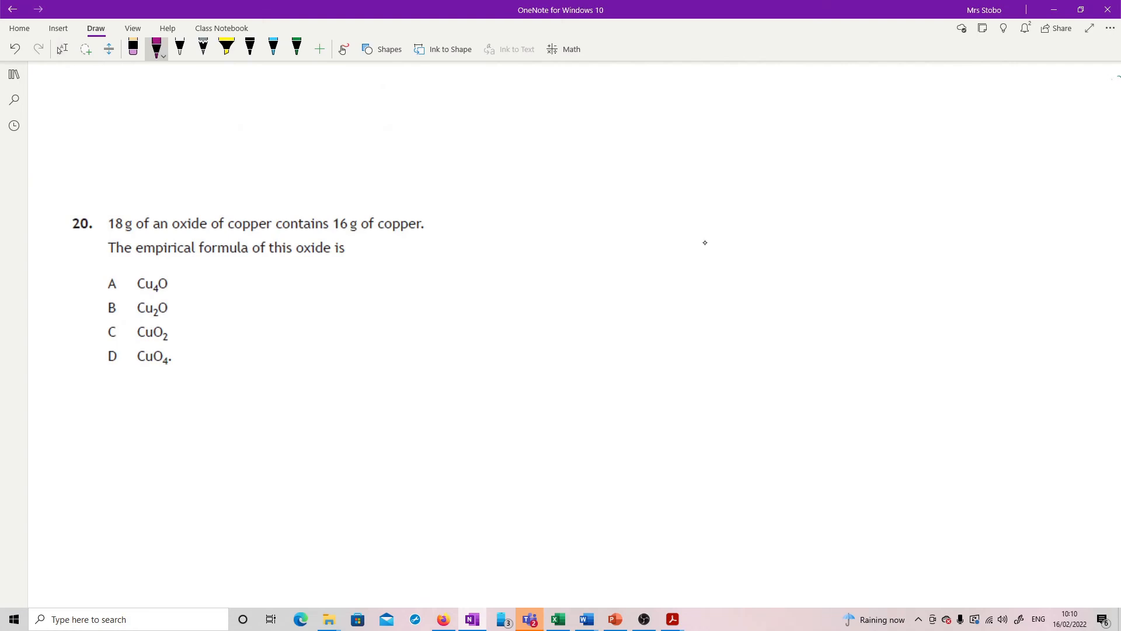
# - Write Cu 16/63.5 = 0.25 and O 2/16 = 0.125 in purple, underlining 18 g
pyautogui.click(62, 48)
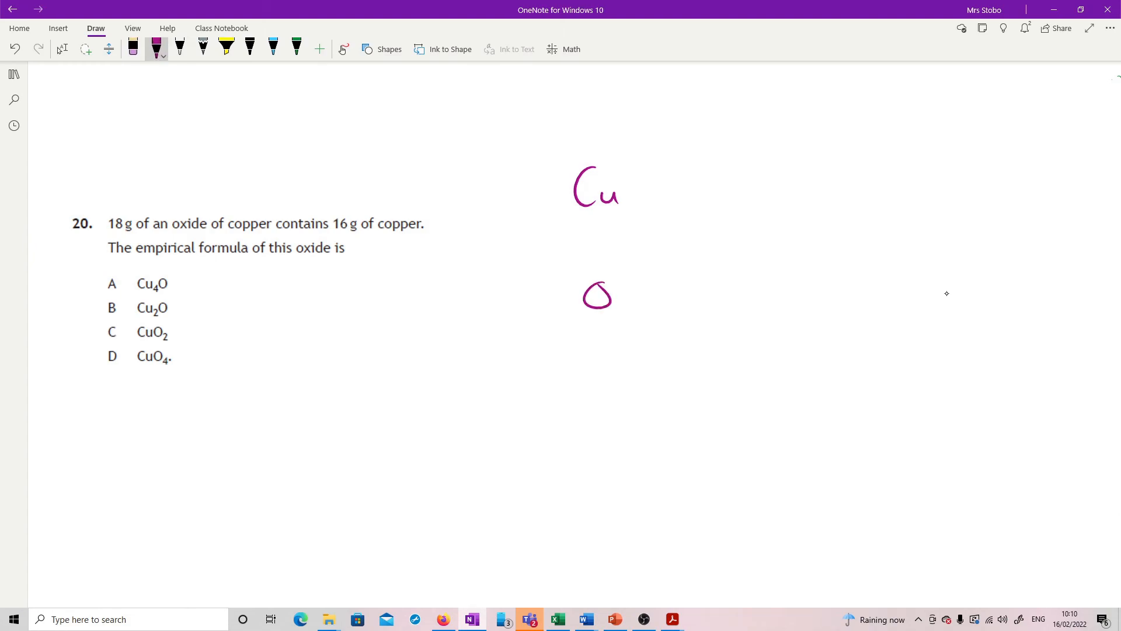
pyautogui.moveTo(675, 171); pyautogui.dragTo(697, 197)
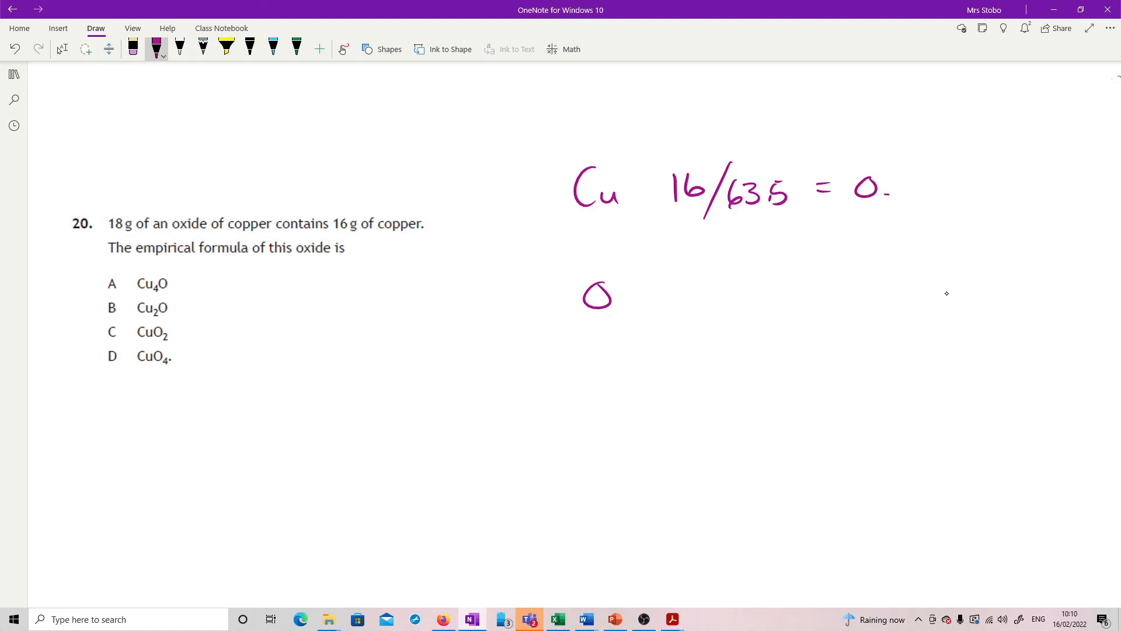
pyautogui.moveTo(890, 190); pyautogui.dragTo(943, 189)
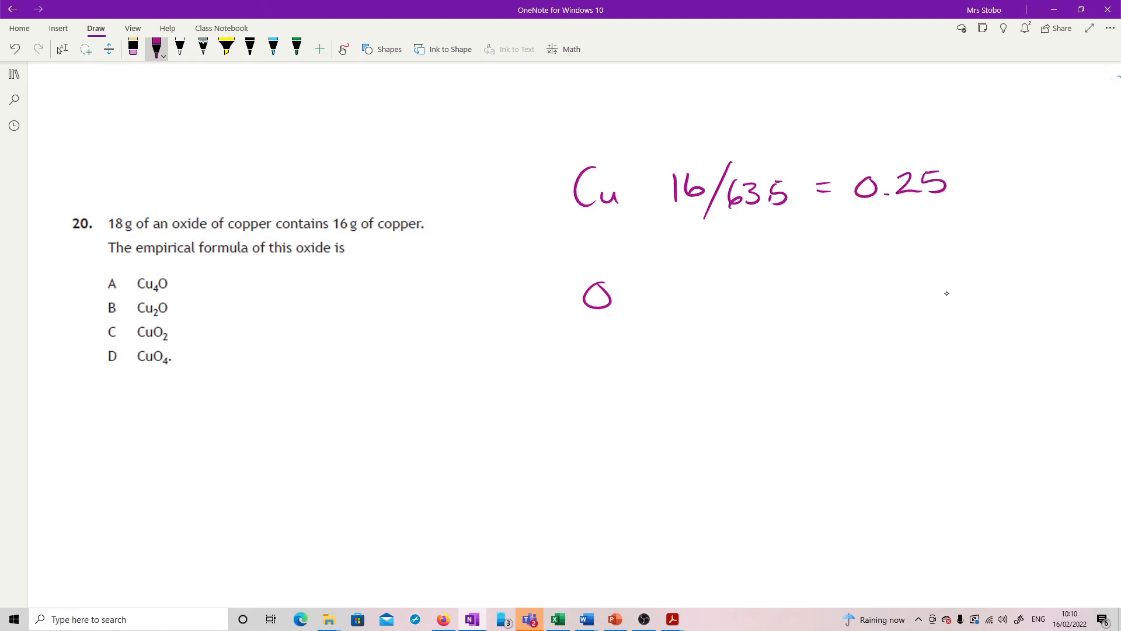
pyautogui.moveTo(109, 236); pyautogui.dragTo(132, 233)
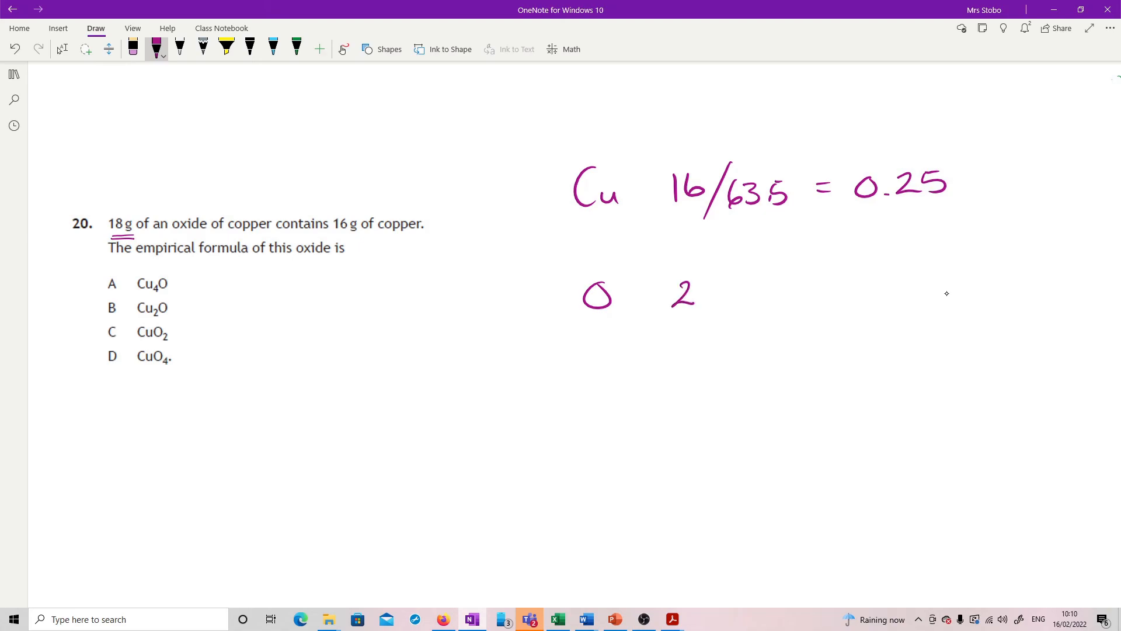
pyautogui.moveTo(704, 272); pyautogui.dragTo(761, 315)
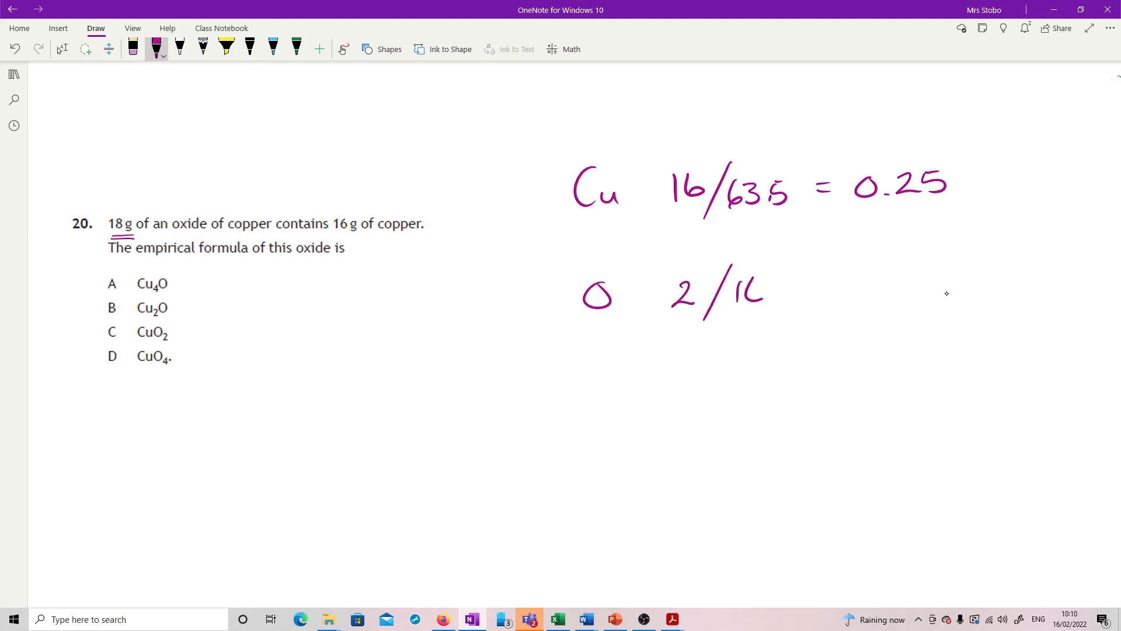
pyautogui.moveTo(819, 283); pyautogui.dragTo(844, 286)
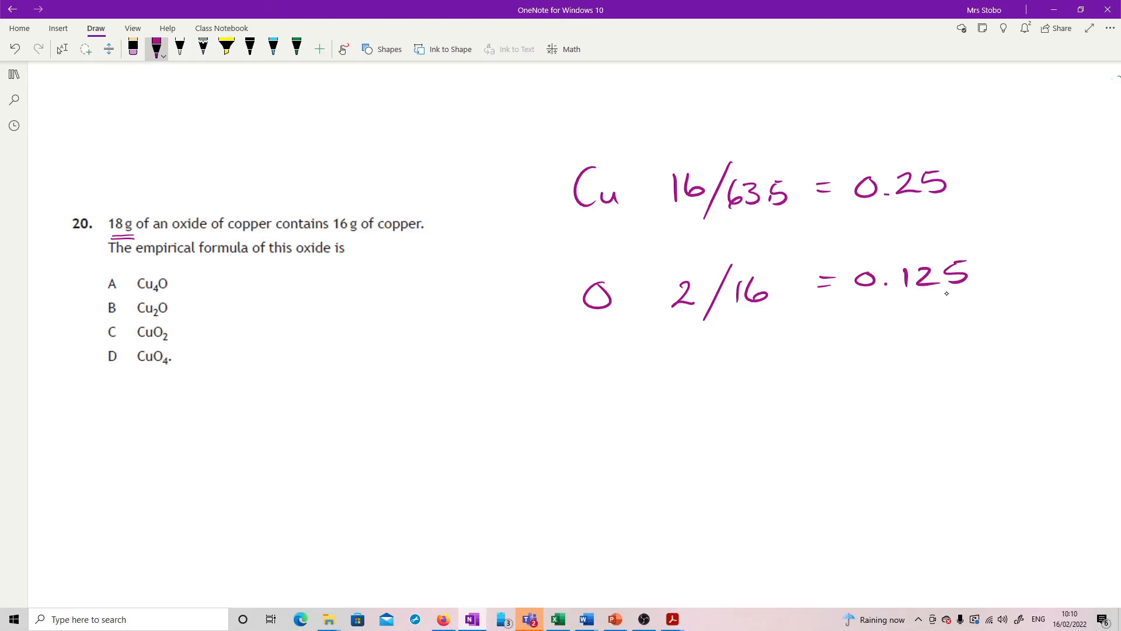
# - Write the 2:1 mole ratio column and the empirical formula Cu2O
pyautogui.moveTo(997, 193); pyautogui.dragTo(1009, 276)
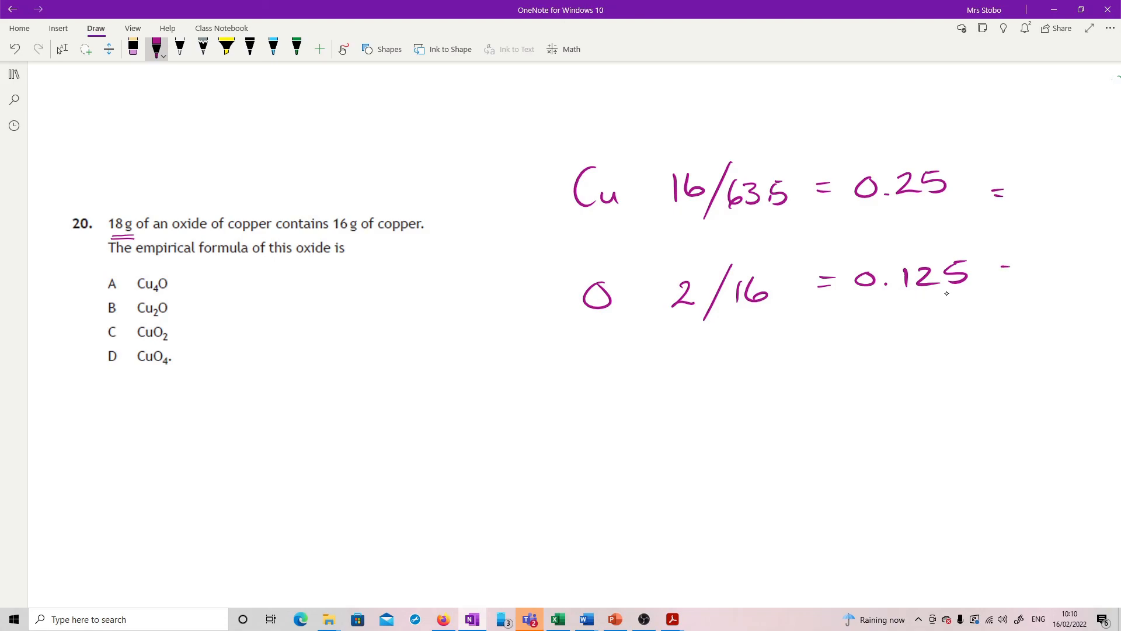
pyautogui.moveTo(1005, 275); pyautogui.dragTo(1015, 275)
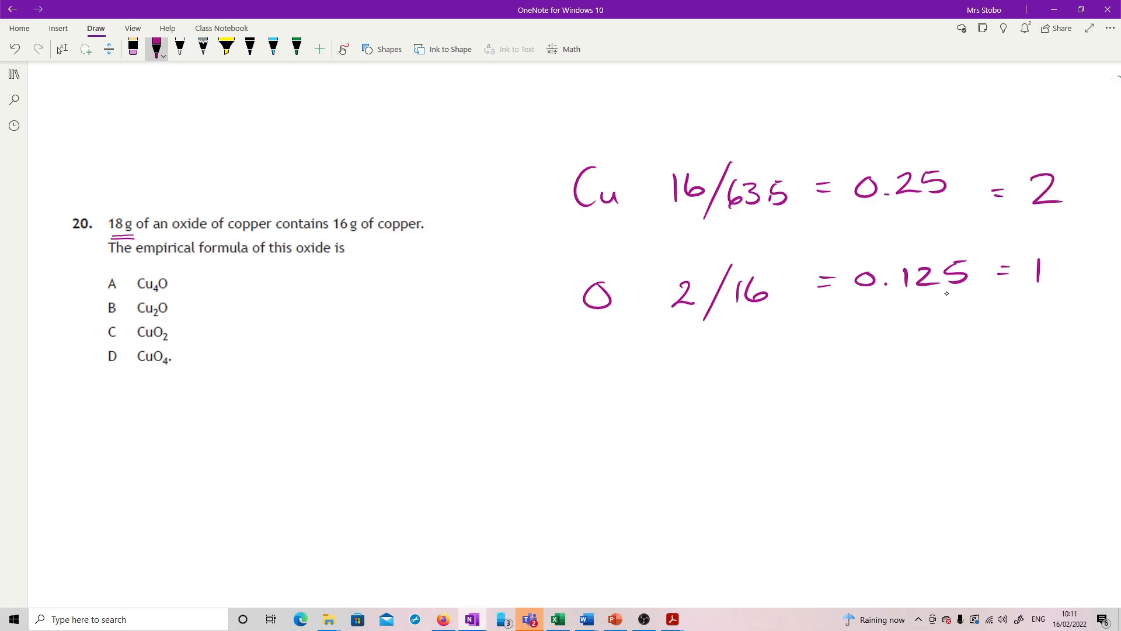
pyautogui.moveTo(443, 390); pyautogui.dragTo(411, 447)
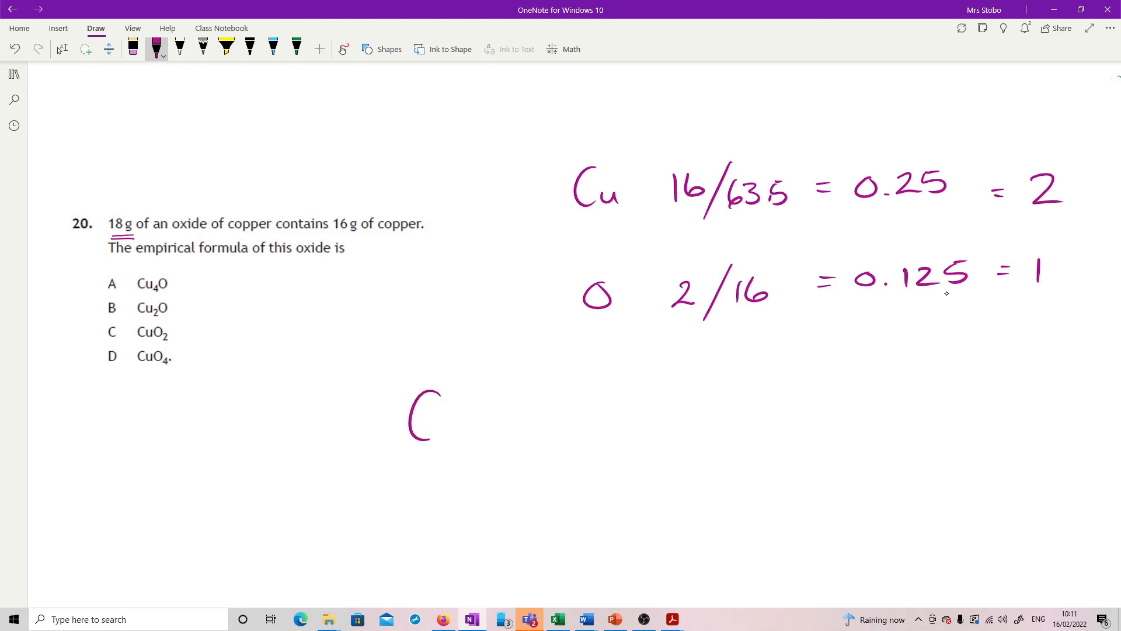
pyautogui.moveTo(443, 415); pyautogui.dragTo(530, 422)
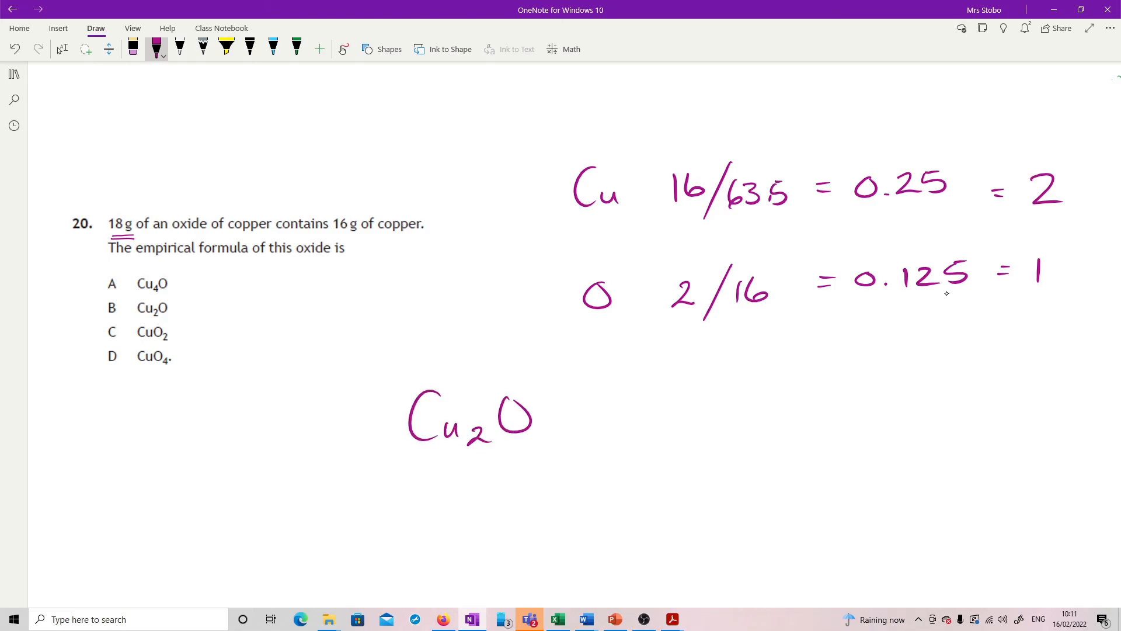